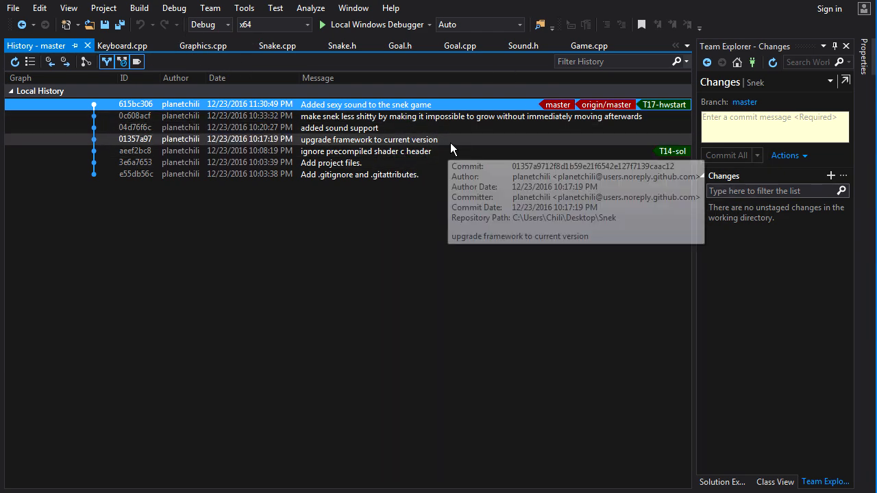
pyautogui.moveTo(448, 125)
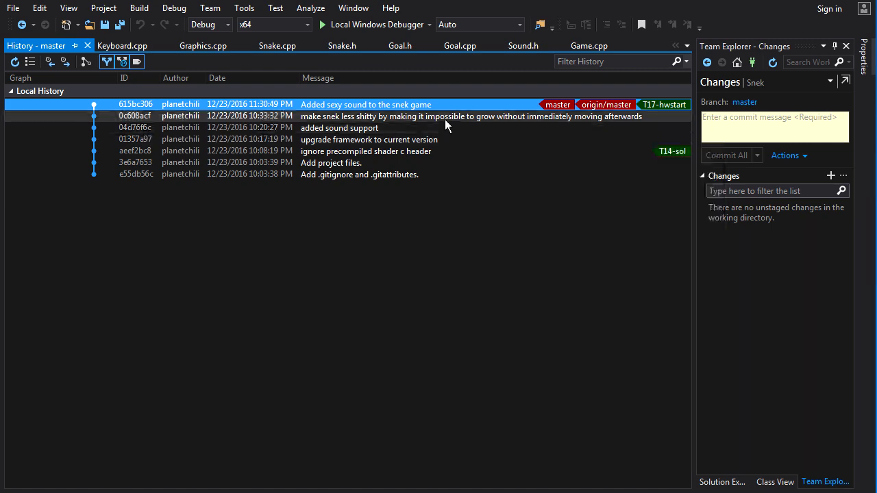
pyautogui.moveTo(365, 104)
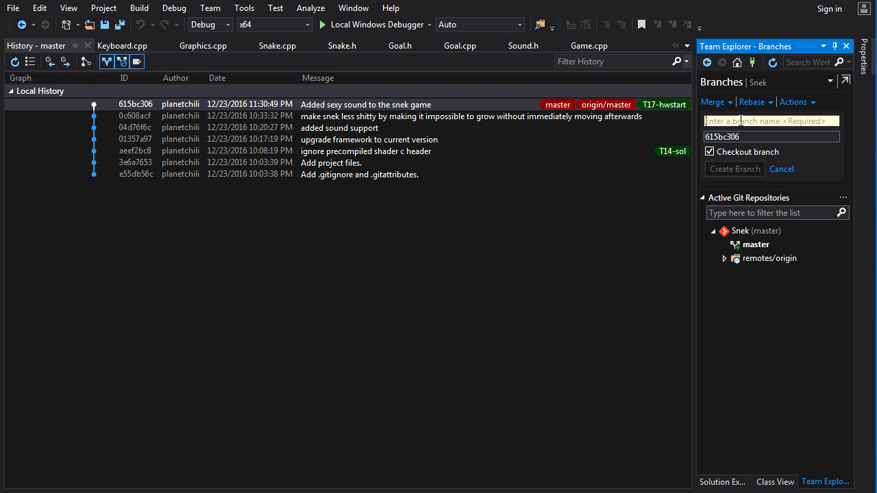
# Name the new branch t17hwbranch and create it from commit 615bc306.
pyautogui.write('t17hw')
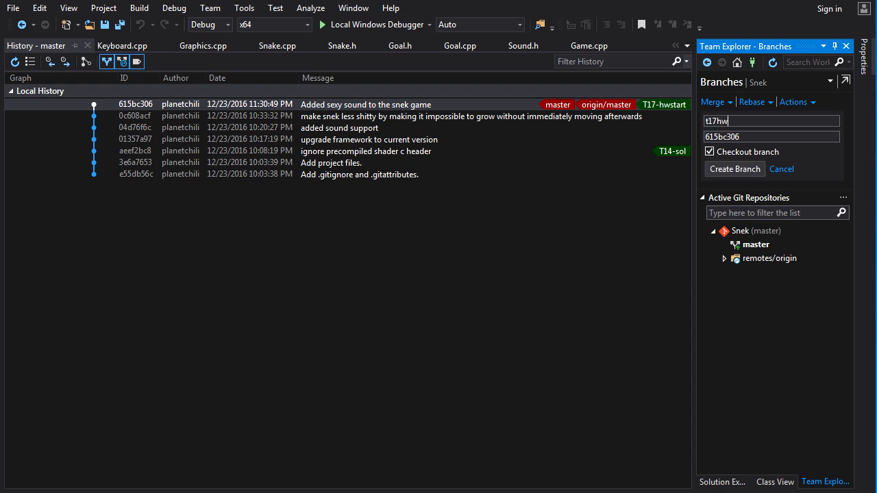
pyautogui.write('branch')
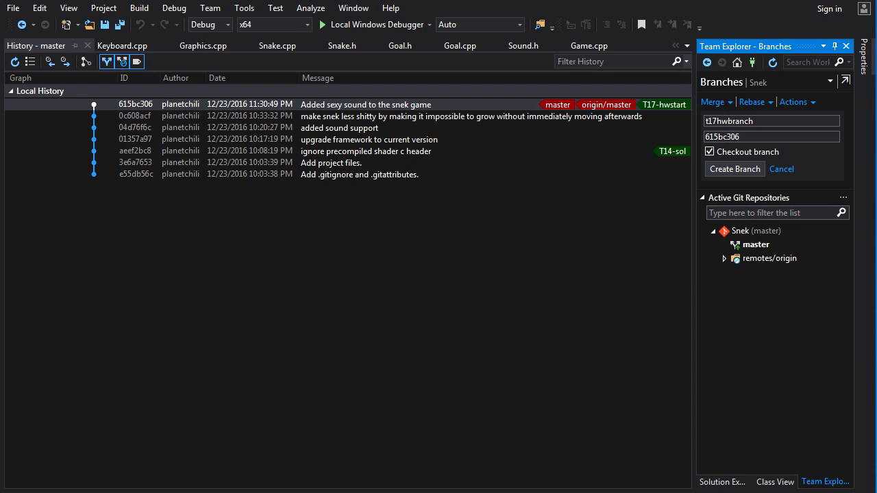
pyautogui.click(734, 168)
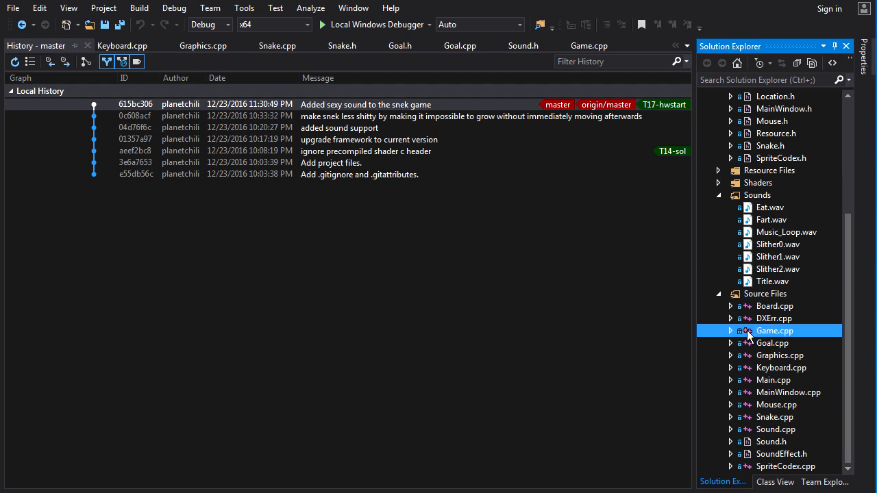
# Open Game.cpp and scroll through UpdateModel to the snake move counter block.
pyautogui.doubleClick(774, 330)
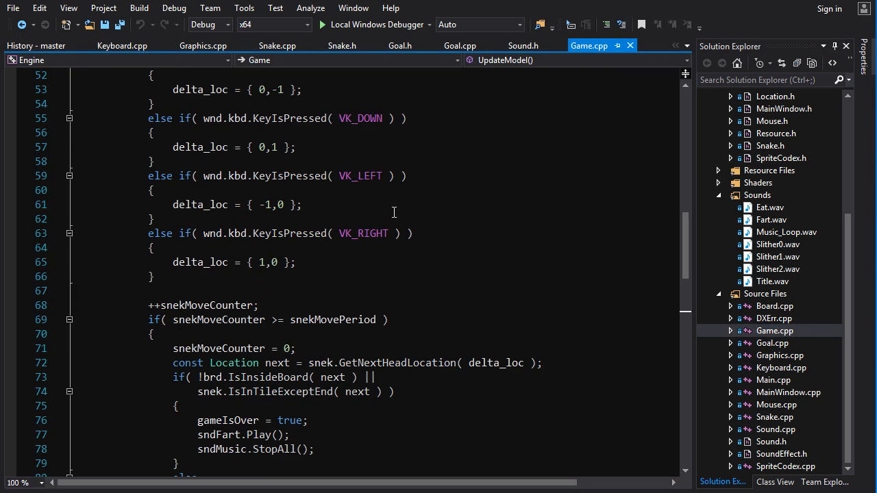
pyautogui.moveTo(388, 214)
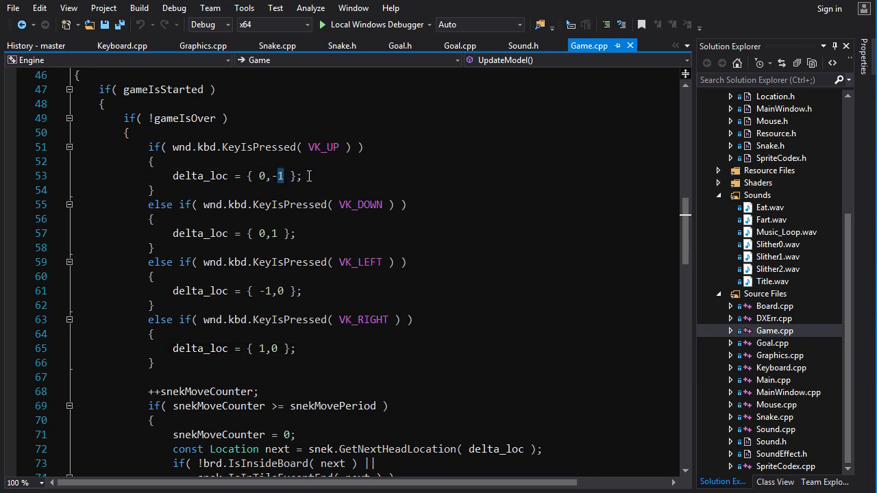
pyautogui.scroll(3)
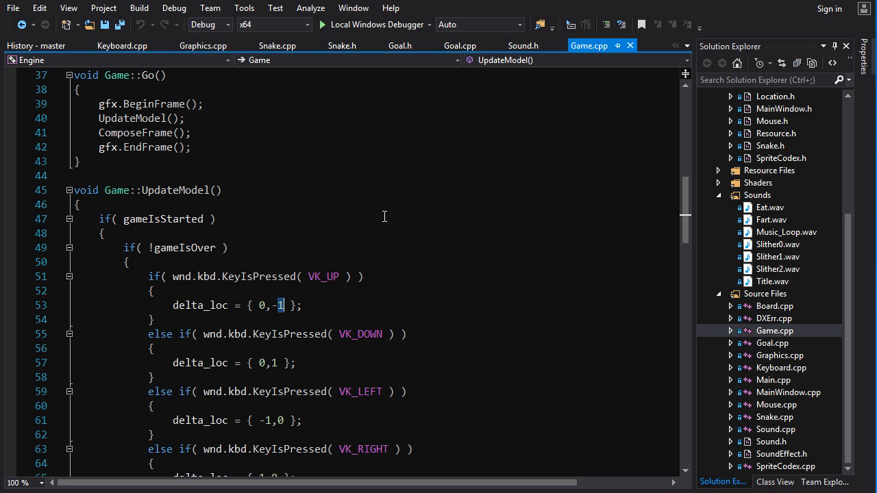
pyautogui.scroll(-3)
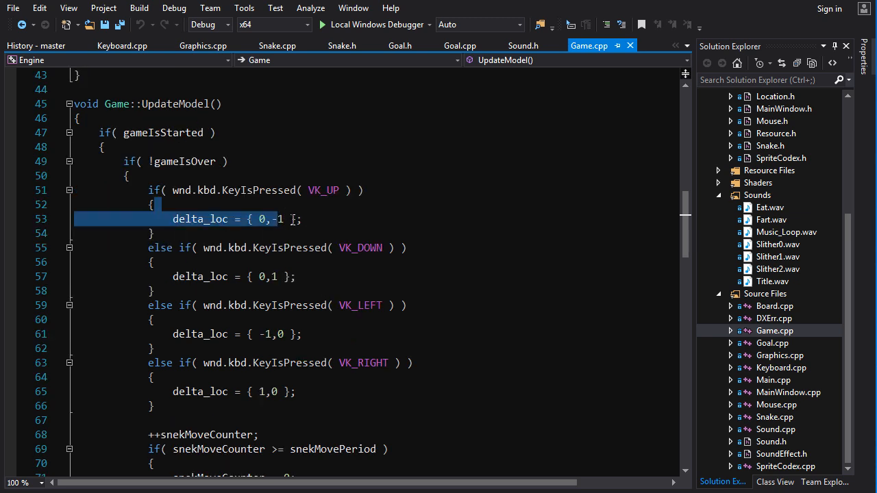
pyautogui.click(279, 219)
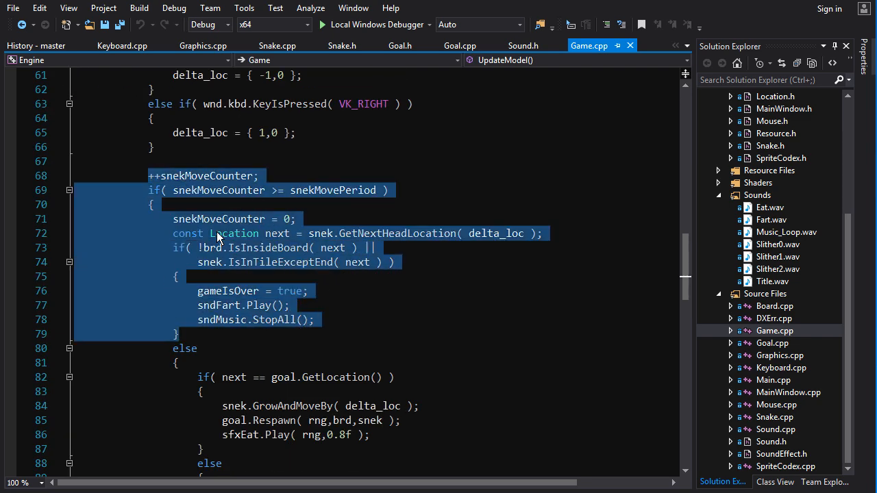
pyautogui.scroll(-3)
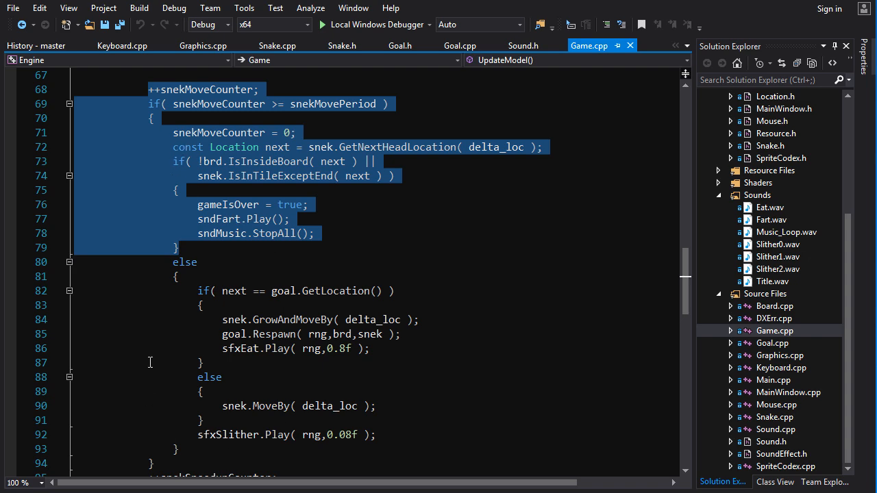
pyautogui.scroll(-3)
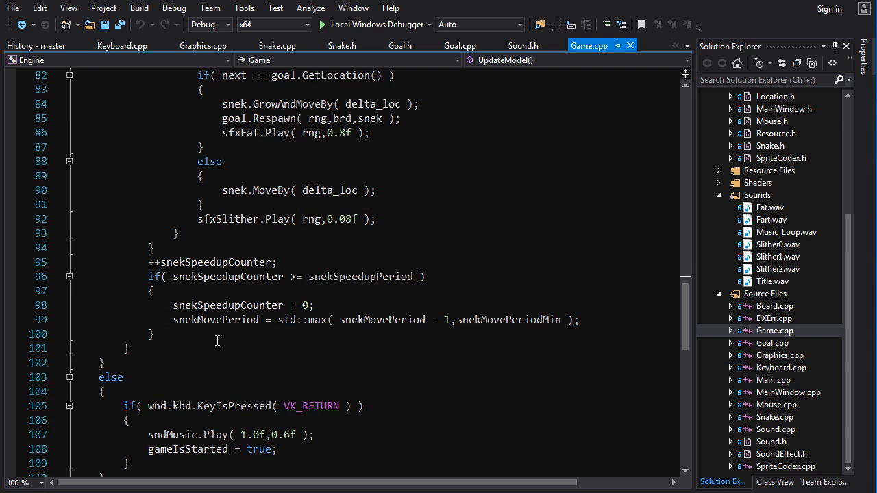
pyautogui.moveTo(189, 297)
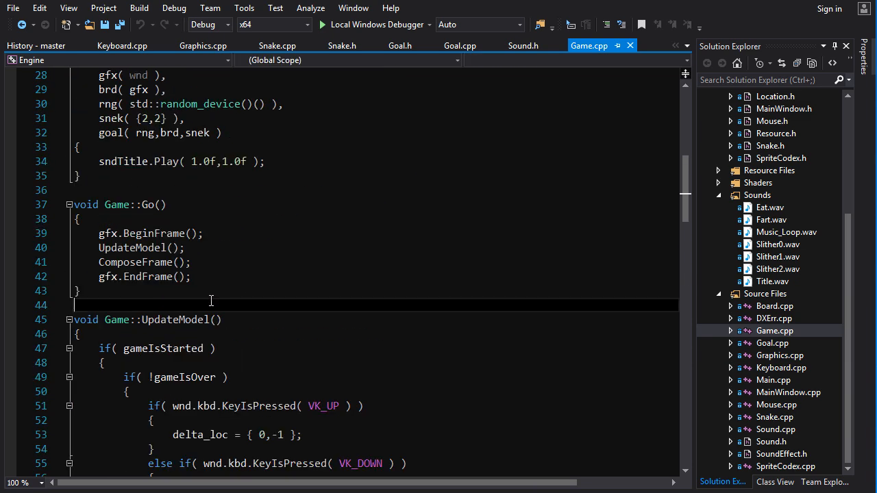
# Open the Engine project's folder in File Explorer and browse its files.
pyautogui.rightClick(743, 109)
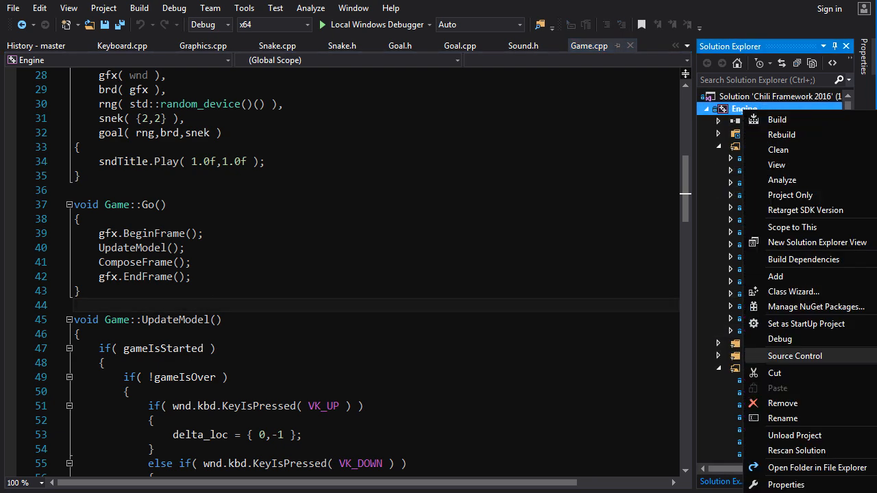
pyautogui.moveTo(795, 450)
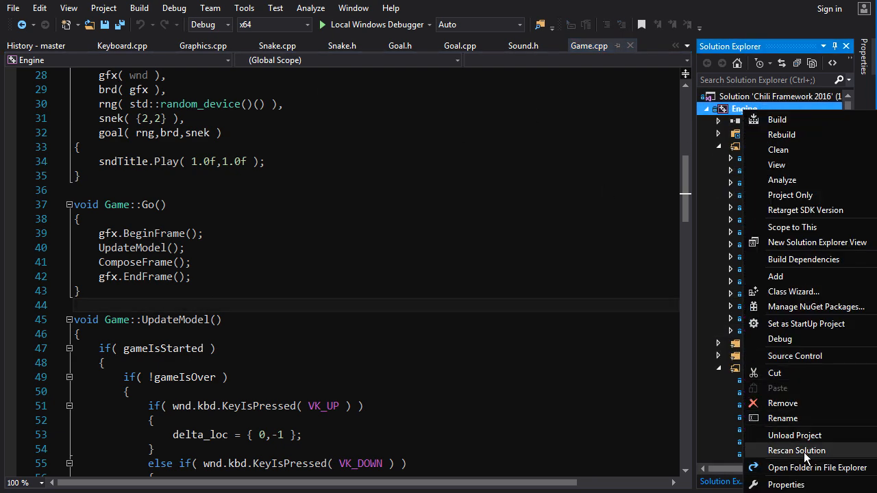
pyautogui.click(817, 467)
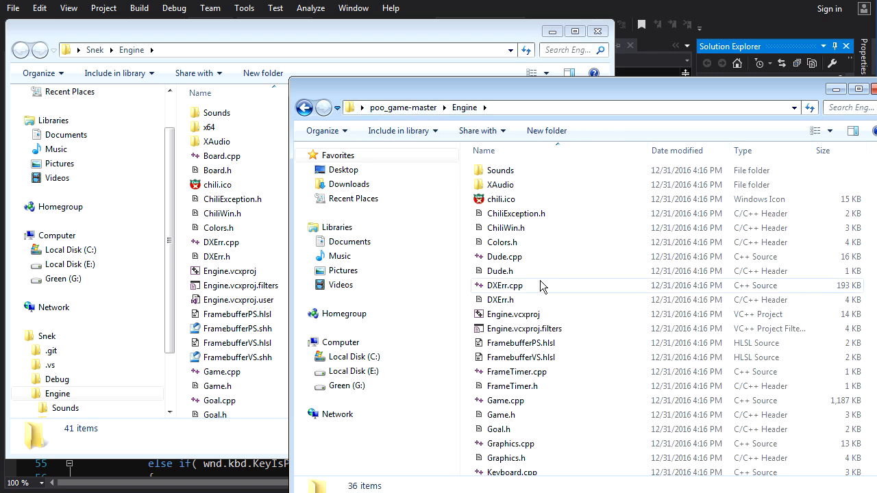
pyautogui.scroll(-3)
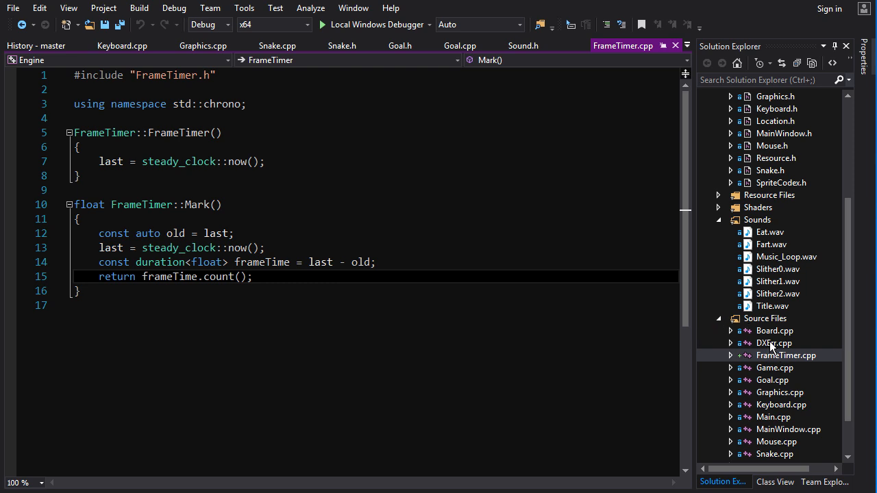
pyautogui.moveTo(785, 361)
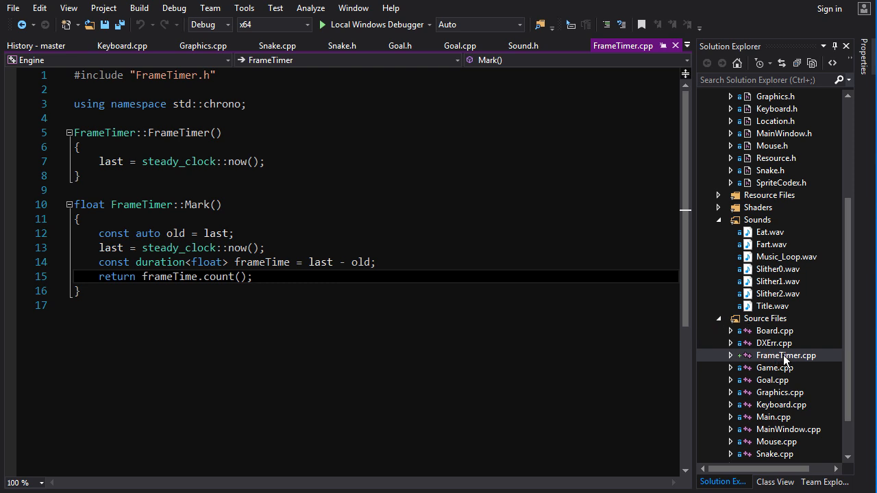
pyautogui.moveTo(784, 362)
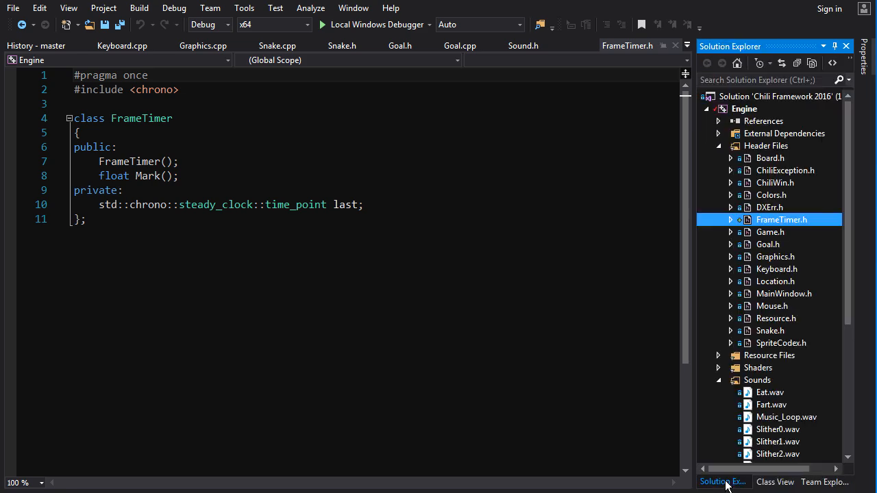
# Add #include "FrameTimer.h" after the existing includes in Game.h.
pyautogui.doubleClick(769, 231)
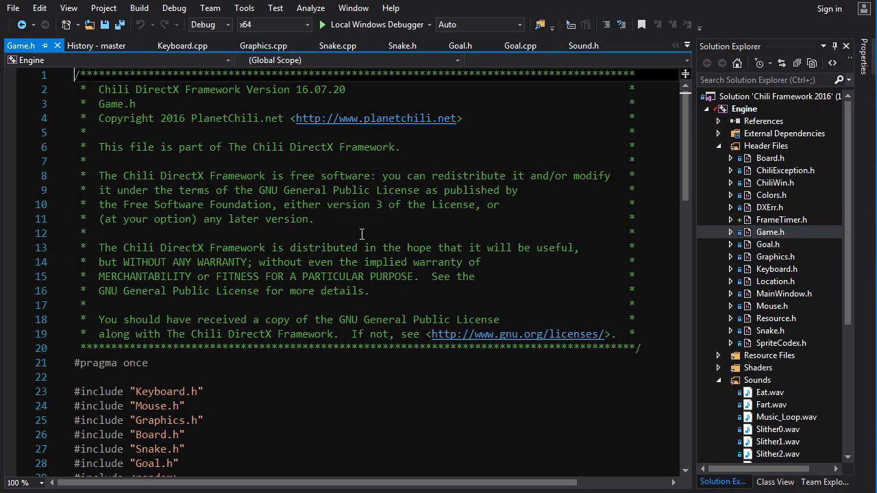
pyautogui.scroll(-3)
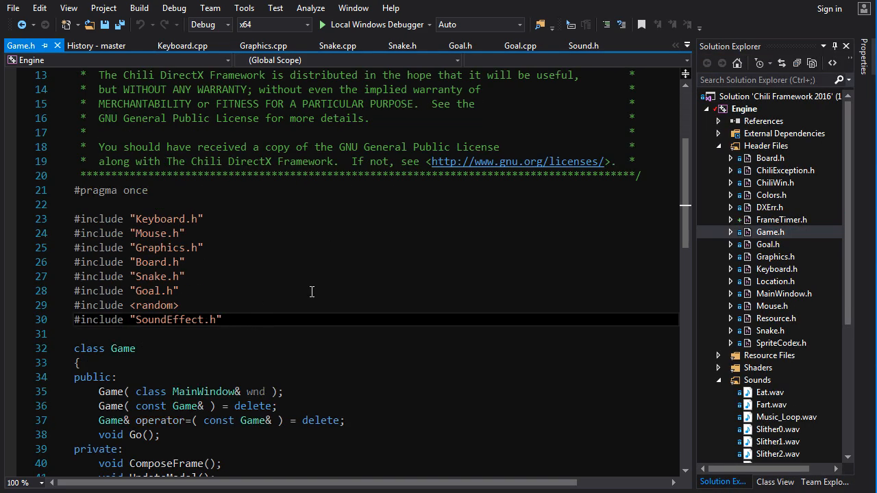
pyautogui.write('#include "fr')
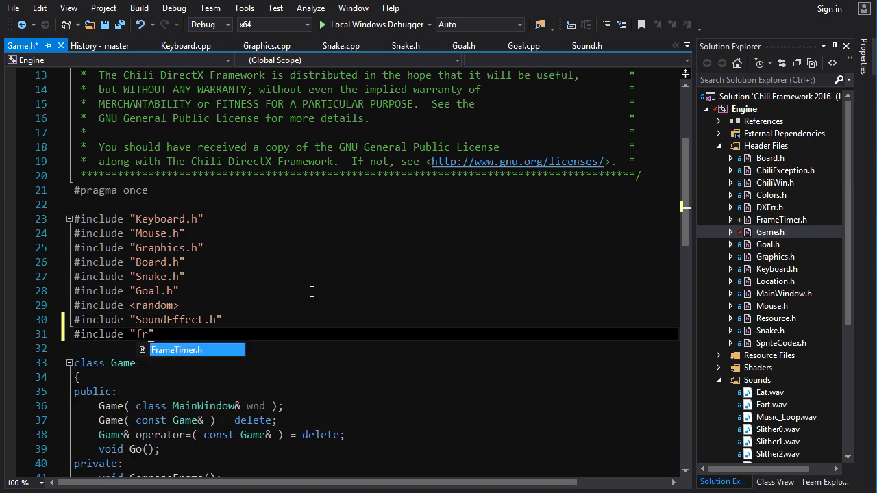
# Declare a FrameTimer ft; member among Game.h's user variables.
pyautogui.scroll(-3)
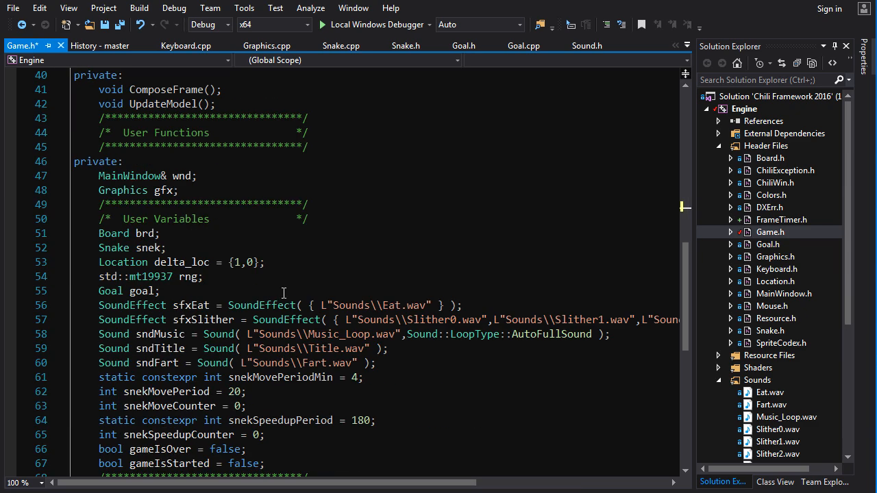
pyautogui.scroll(-3)
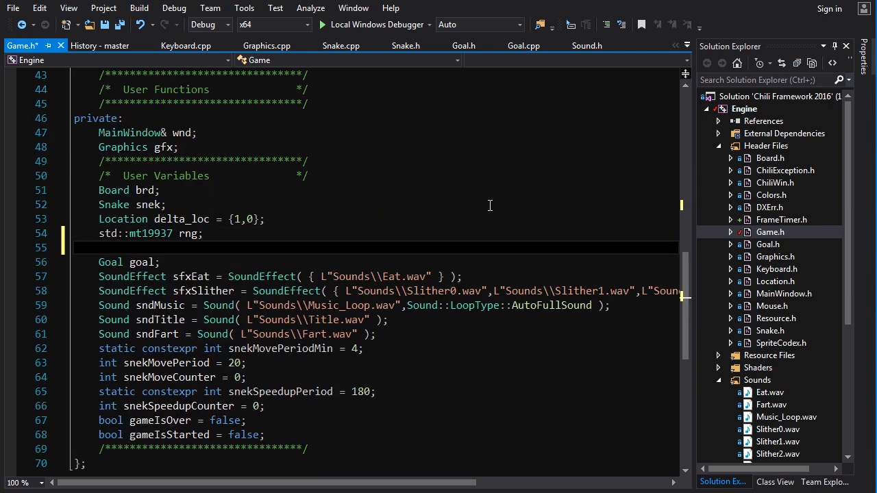
pyautogui.write('FrameTimer')
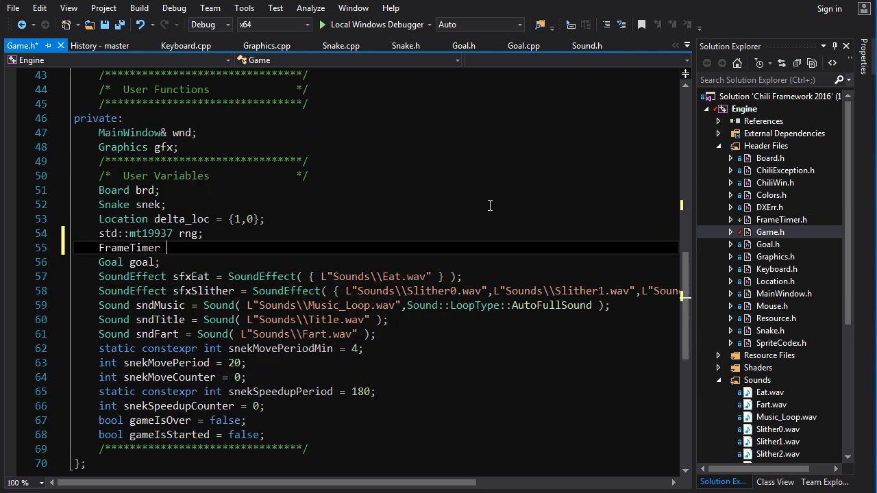
pyautogui.write('ft;')
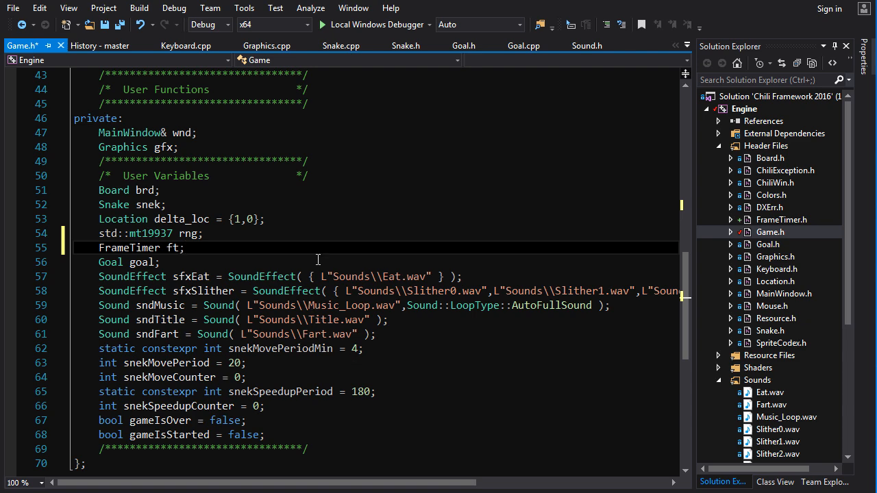
pyautogui.click(592, 45)
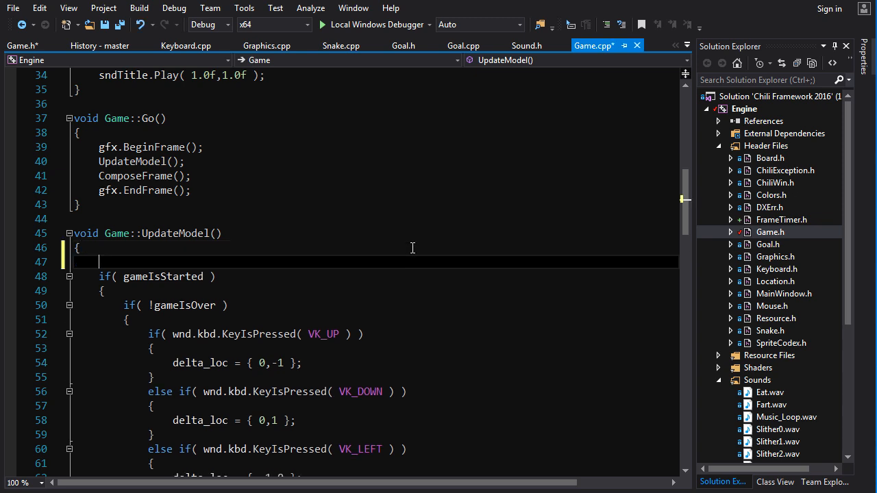
# Begin Game::UpdateModel with const float dt = ft.Mark(); and select the move counter.
pyautogui.write('const dt')
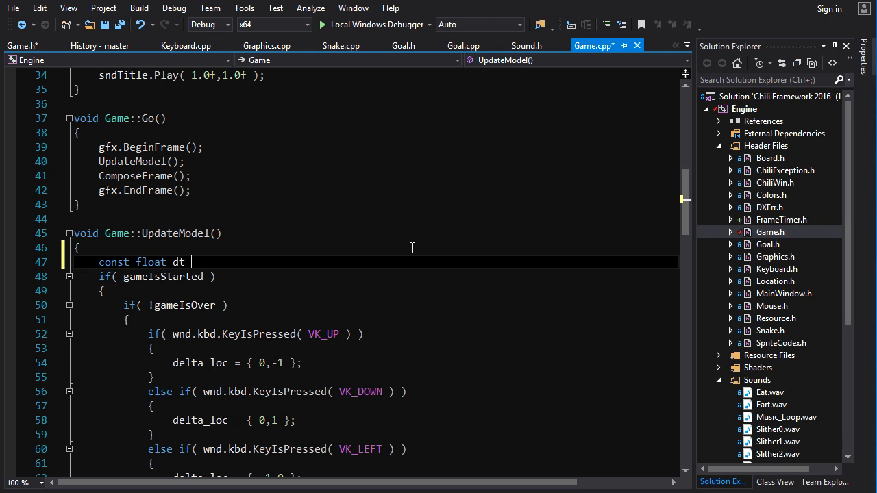
pyautogui.write('= ft.Mark')
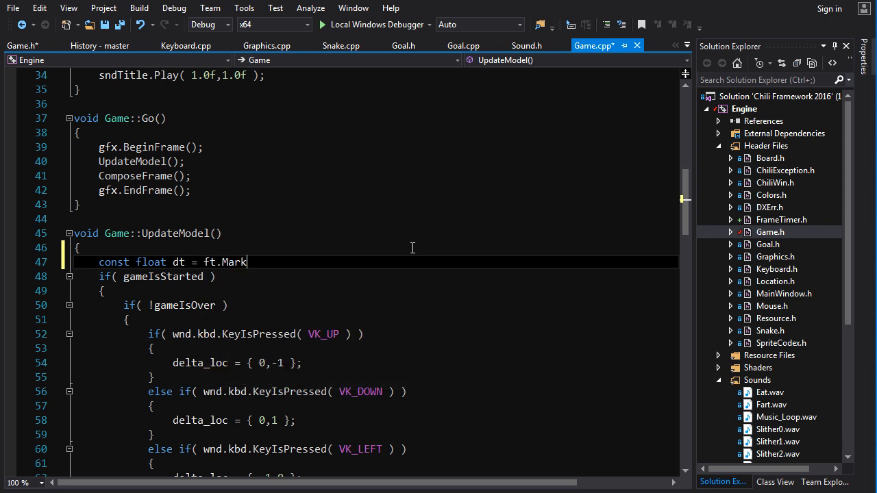
pyautogui.write('();')
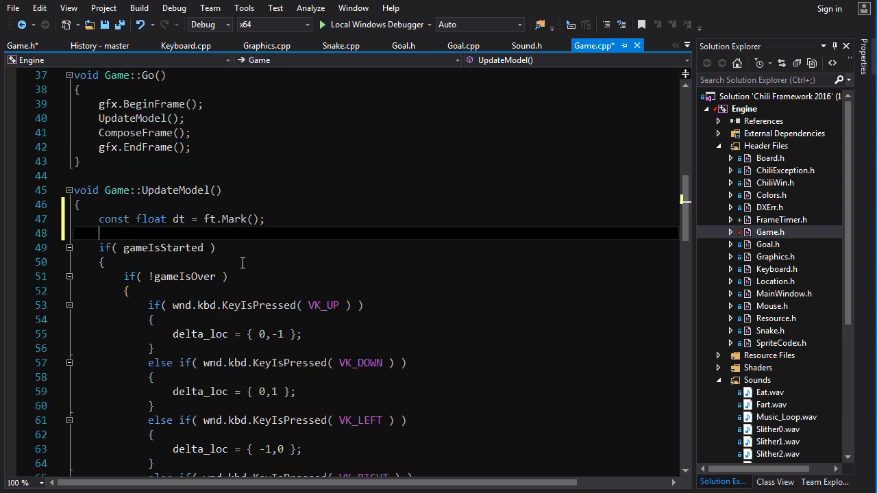
pyautogui.scroll(-3)
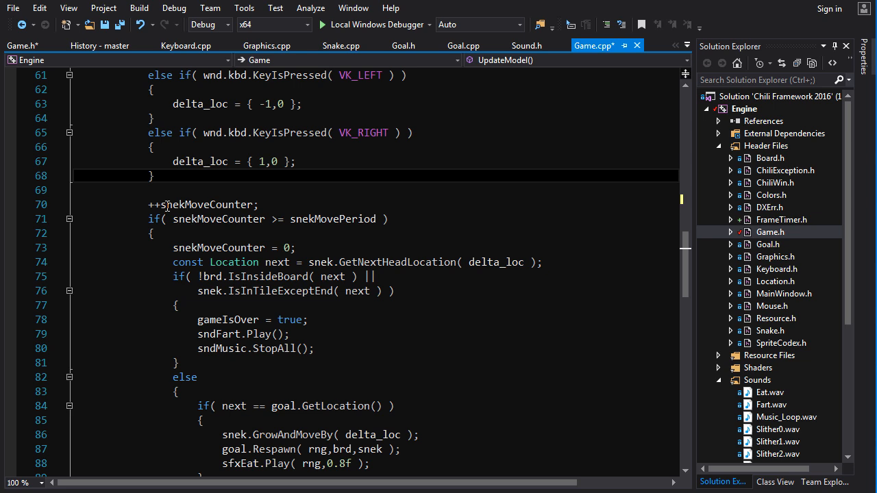
pyautogui.doubleClick(205, 205)
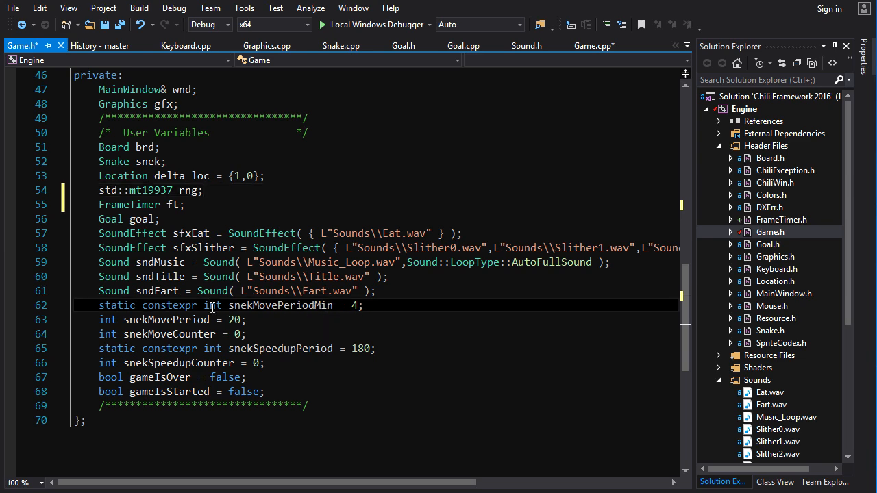
# Make the timing members floats and set snekMovePeriodMin to 0.07f.
pyautogui.write('floa')
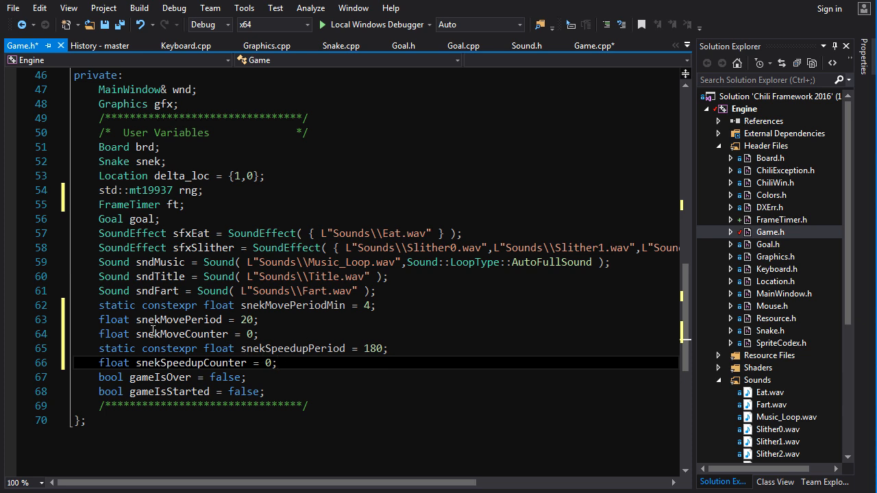
pyautogui.moveTo(222, 325)
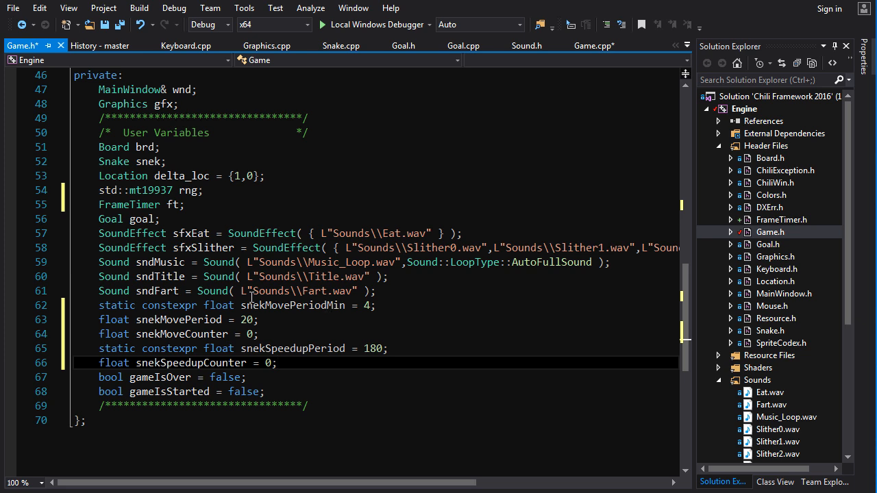
pyautogui.moveTo(253, 306)
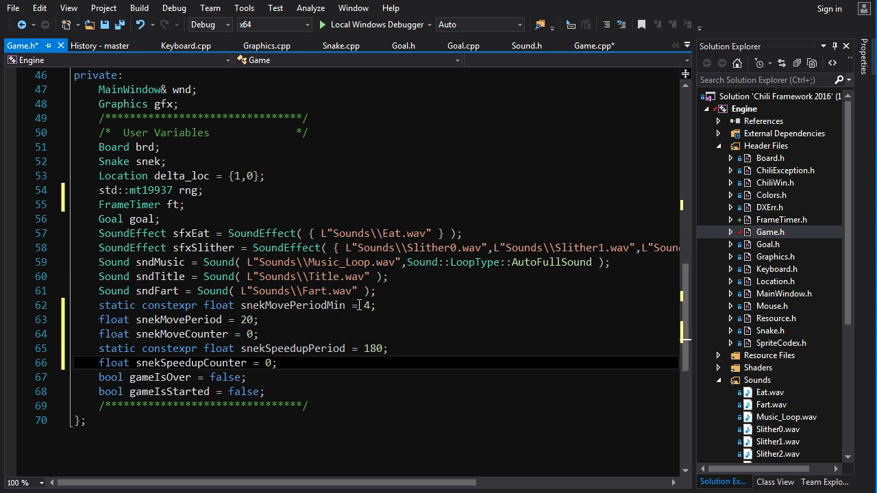
pyautogui.doubleClick(365, 304)
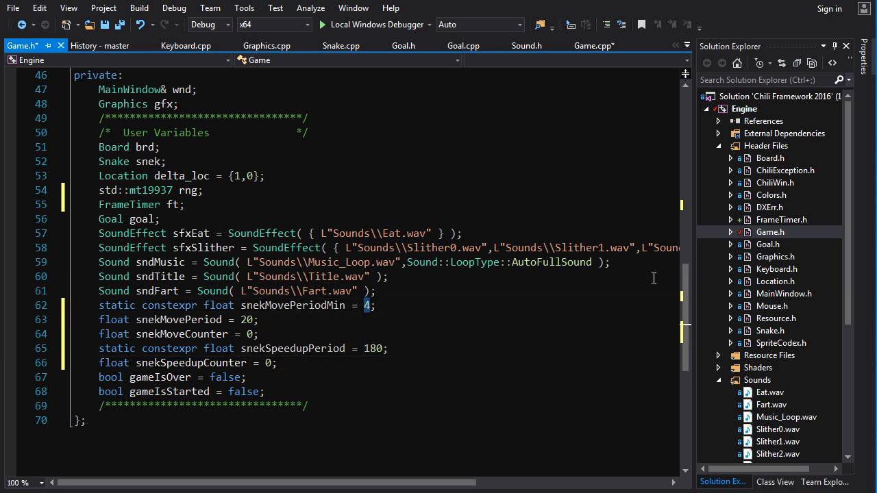
pyautogui.write('0.')
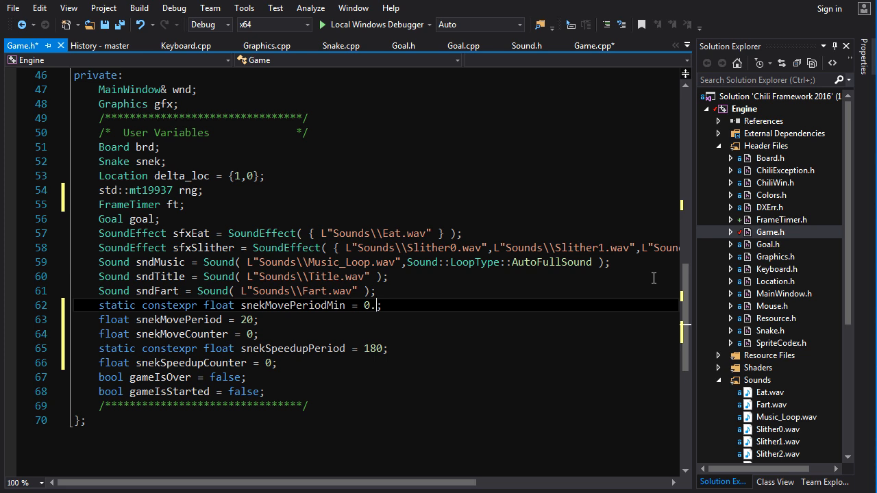
pyautogui.write('7')
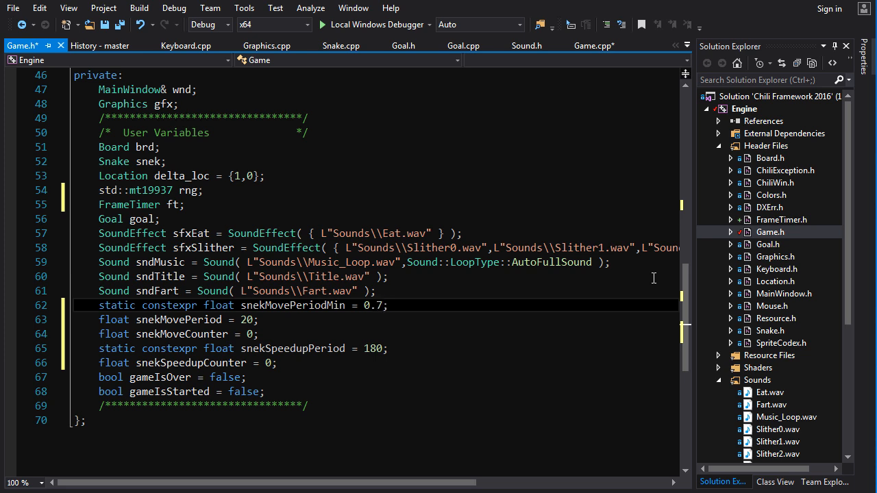
pyautogui.press('Backspace')
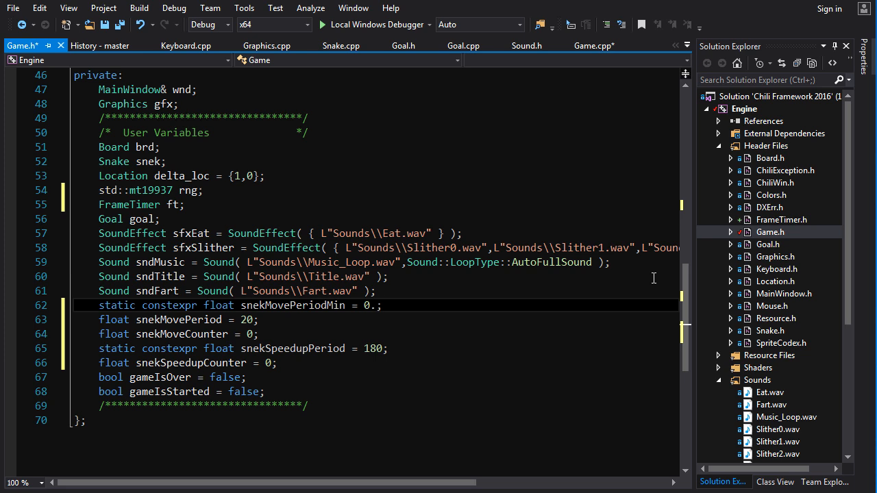
pyautogui.write('07')
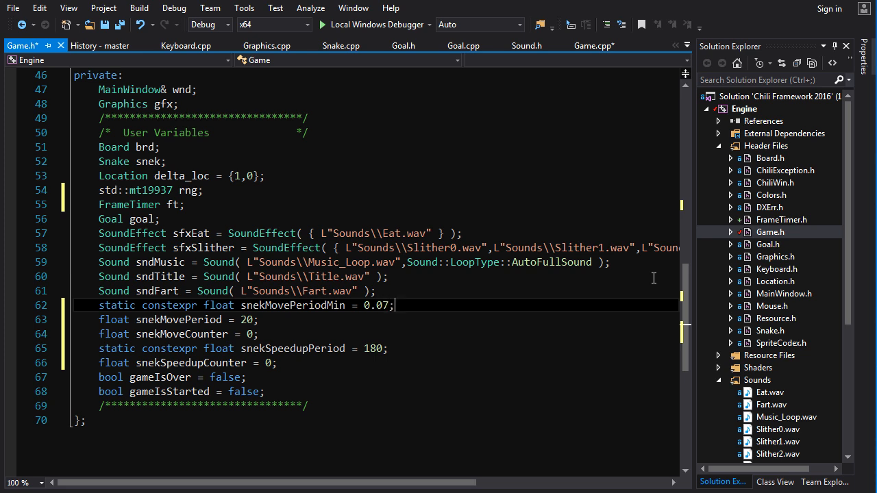
pyautogui.write('f')
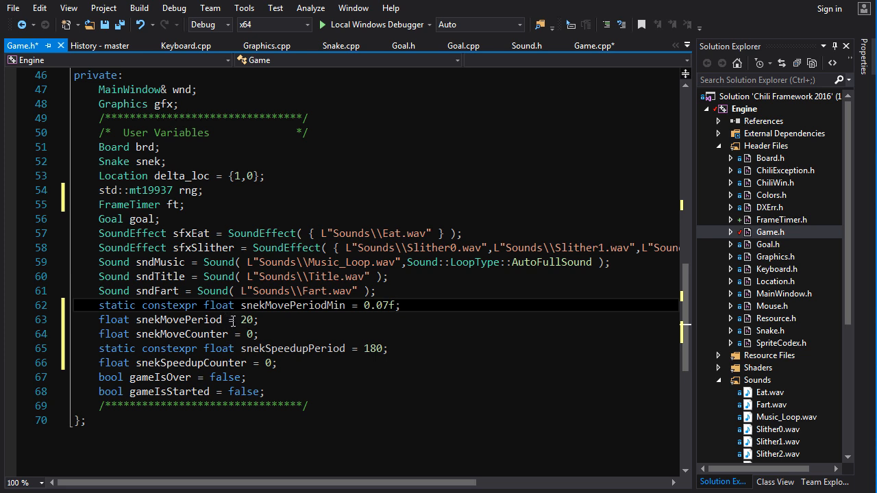
# Set snekMovePeriod to 0.4f and snekMoveCounter to 0.0f.
pyautogui.doubleClick(246, 319)
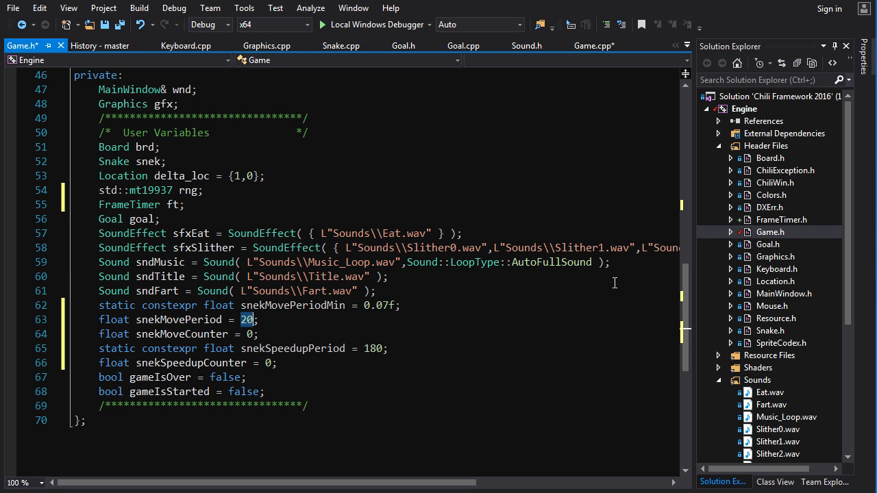
pyautogui.write('0.')
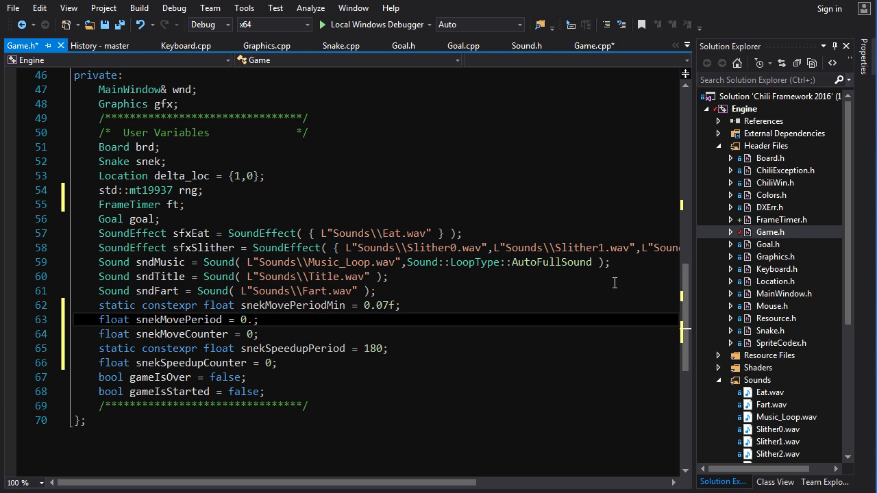
pyautogui.write('4f')
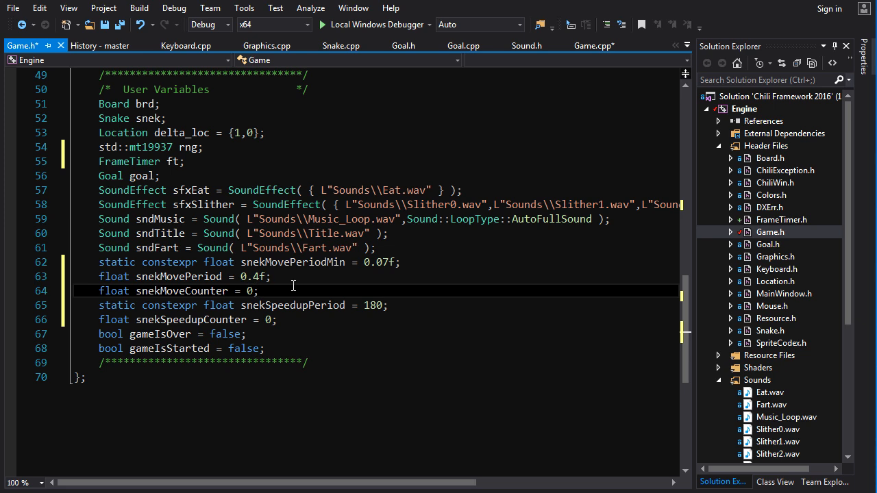
pyautogui.write('.0f')
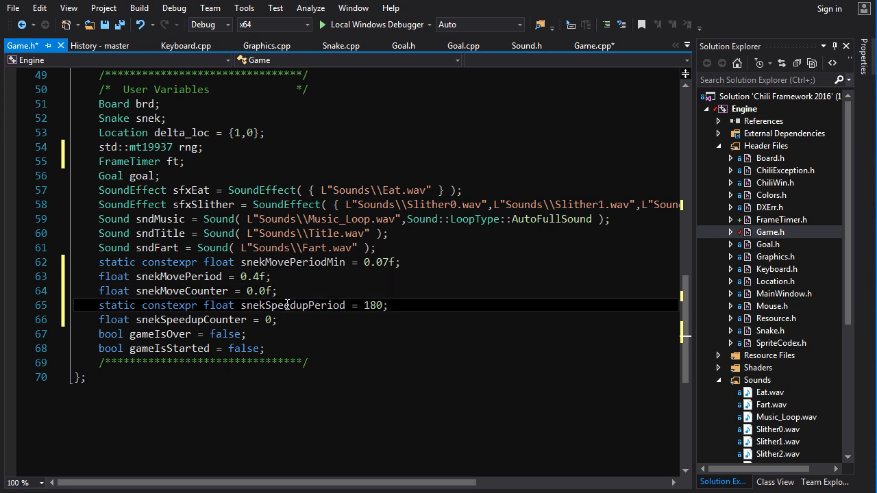
pyautogui.doubleClick(292, 304)
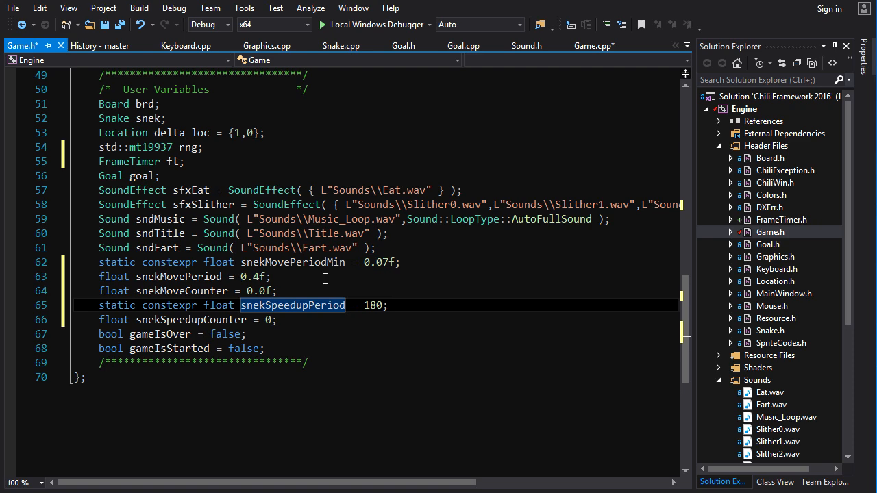
# In Game.cpp, change ++snekMoveCounter to snekMoveCounter += dt.
pyautogui.click(593, 45)
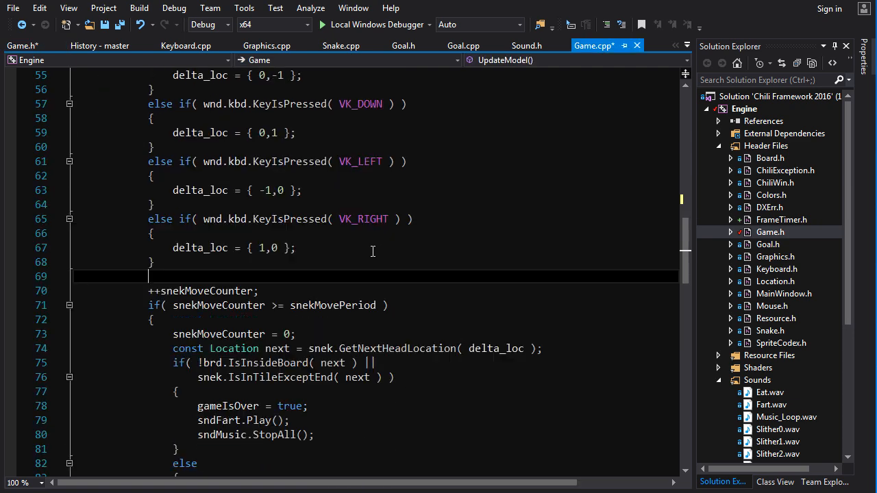
pyautogui.scroll(-3)
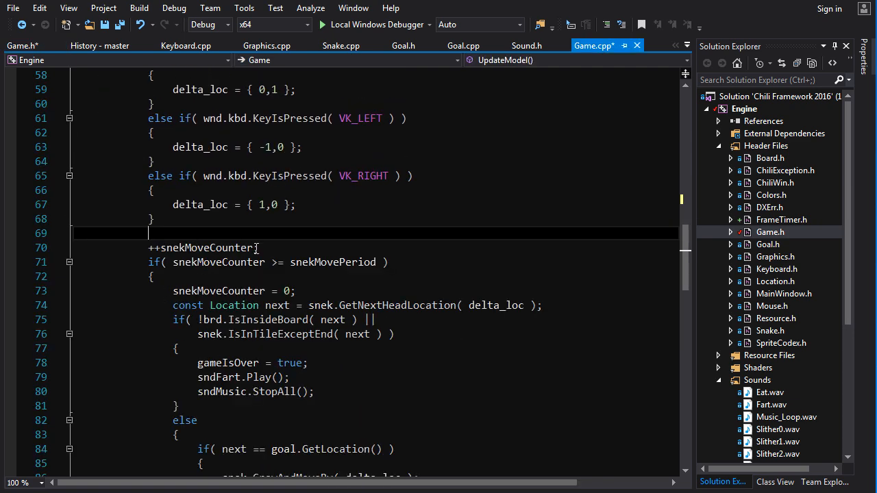
pyautogui.doubleClick(200, 247)
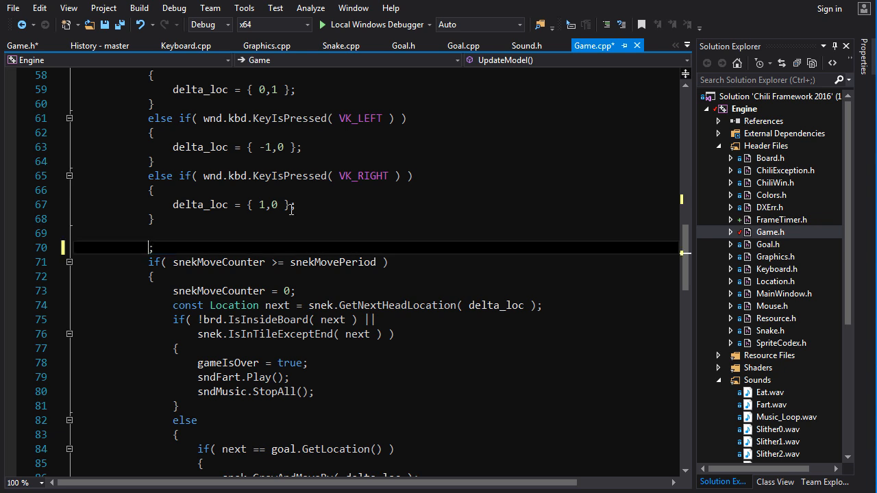
pyautogui.write('++snekMoveCounter;')
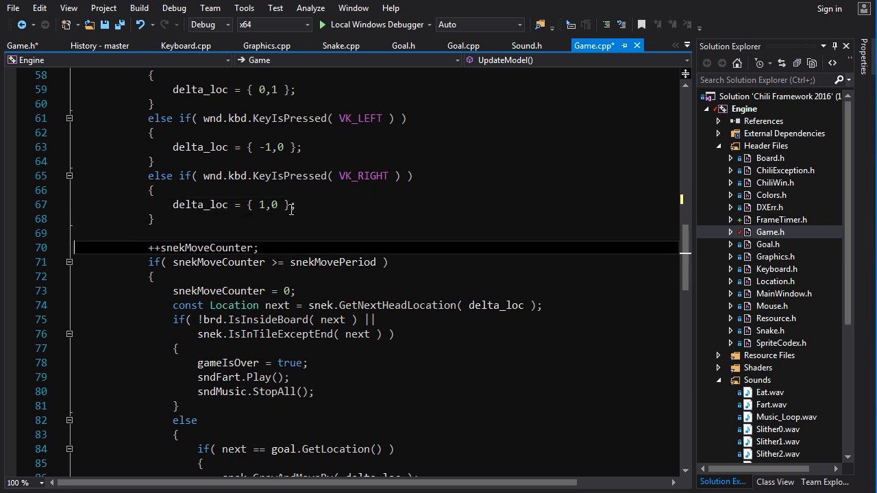
pyautogui.doubleClick(205, 248)
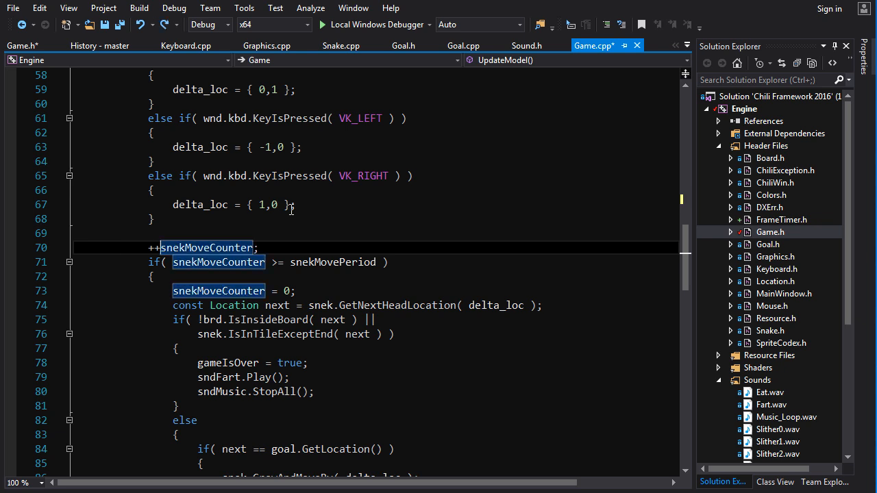
pyautogui.press('Backspace')
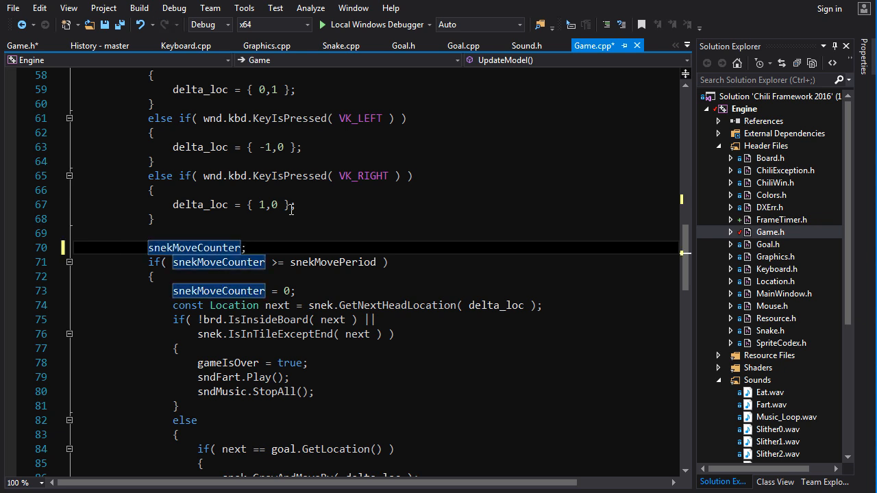
pyautogui.write('+=')
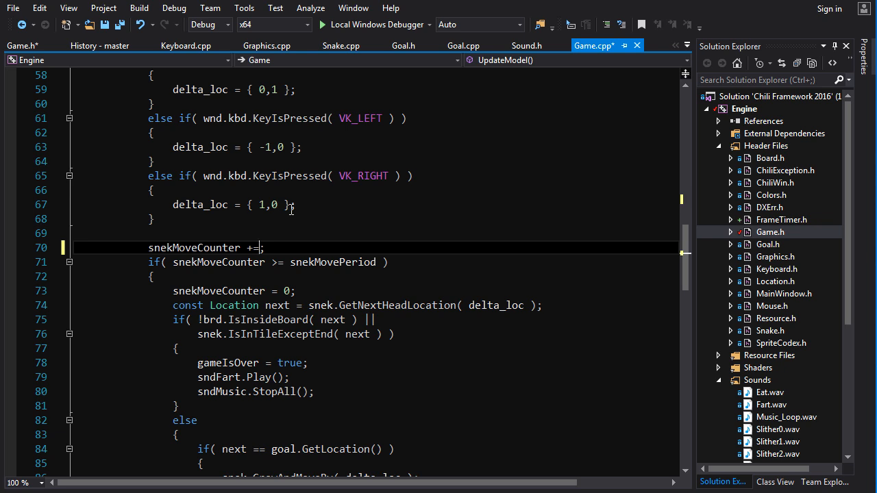
pyautogui.write('dt')
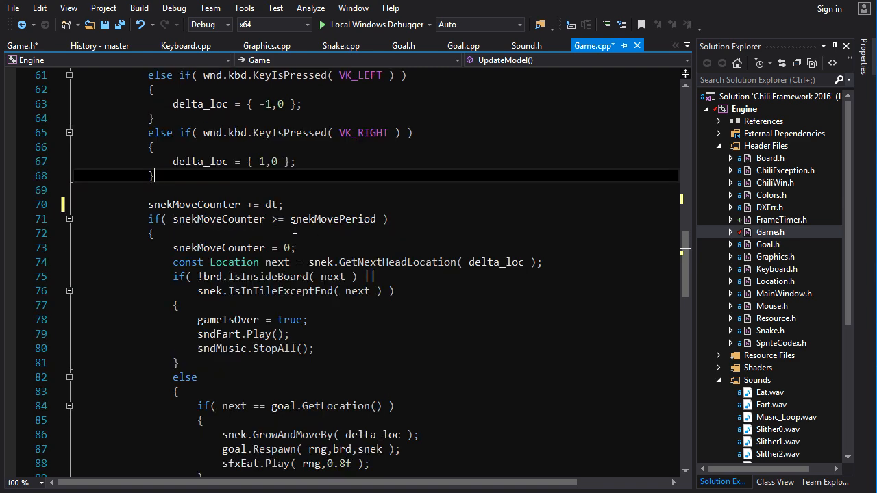
pyautogui.moveTo(336, 218)
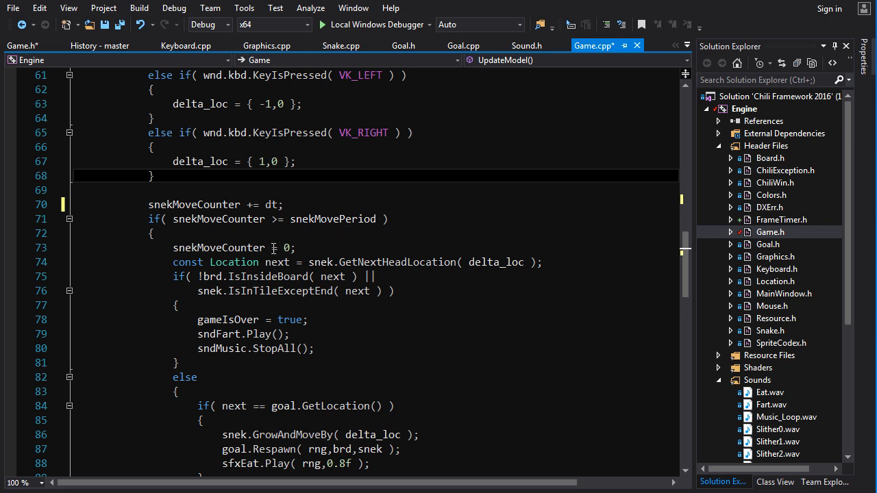
# Replace the counter reset to 0 with snekMoveCounter -= snekMovePeriod.
pyautogui.doubleClick(280, 247)
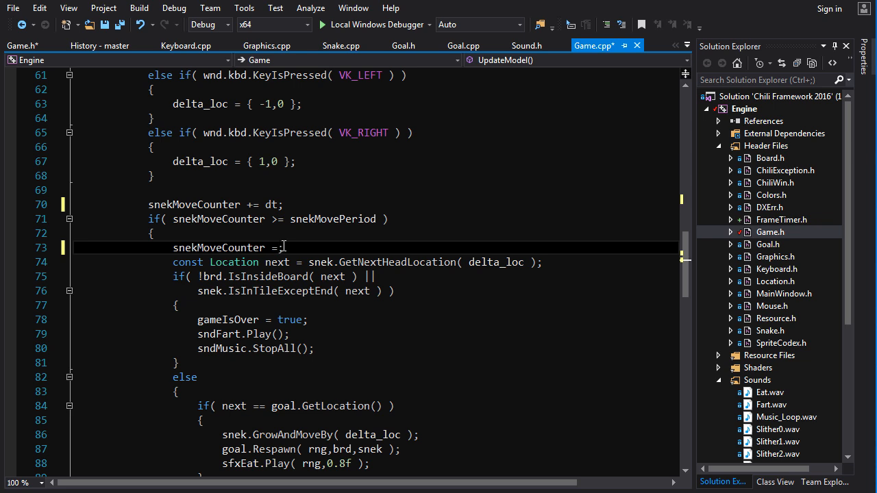
pyautogui.write('-')
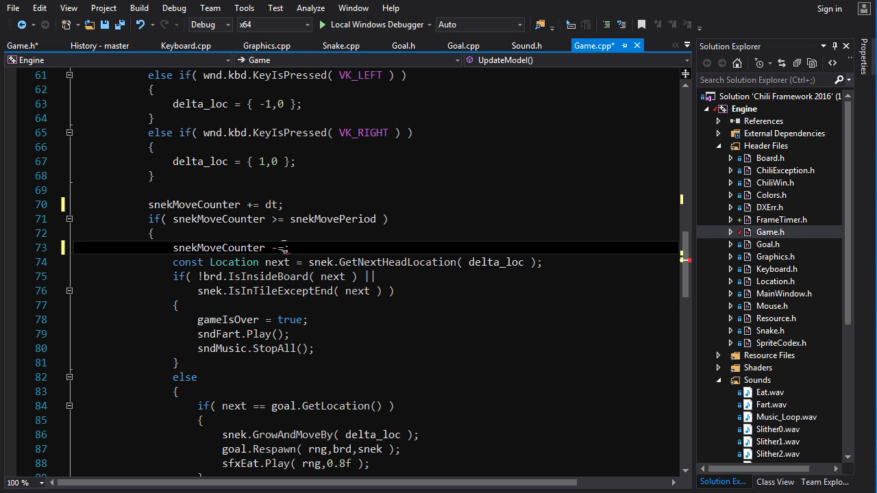
pyautogui.write('sne')
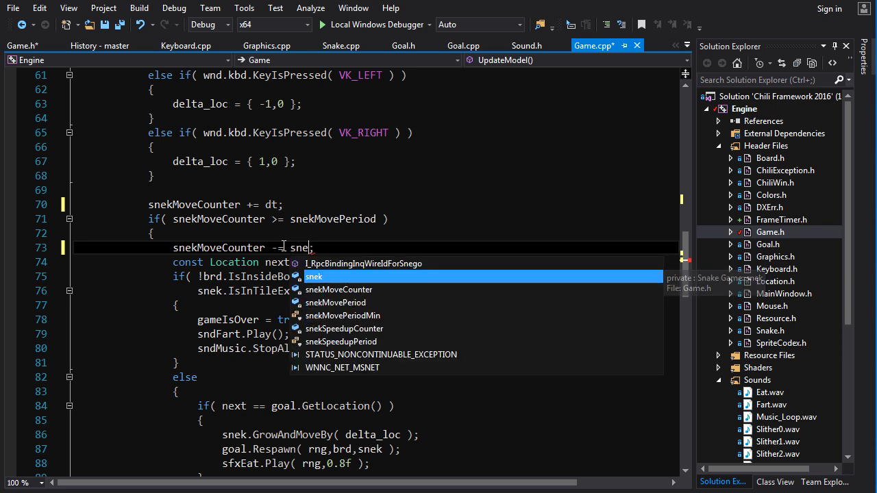
pyautogui.press('Tab')
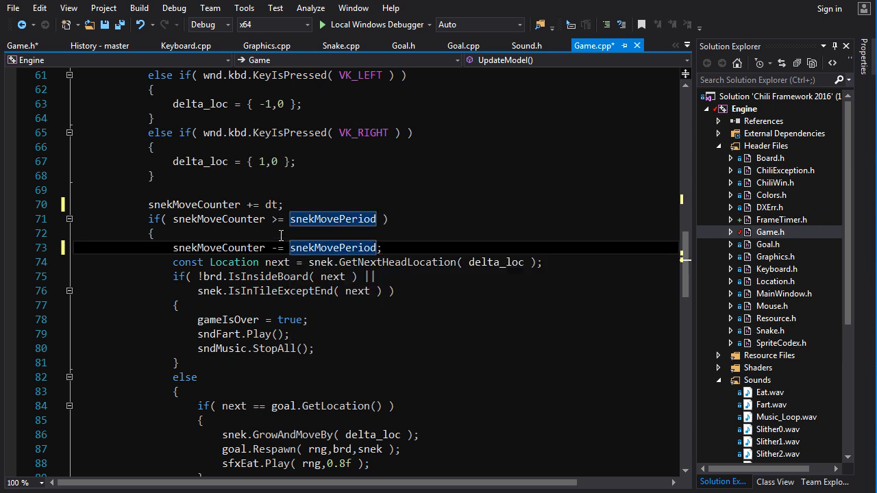
pyautogui.moveTo(332, 219)
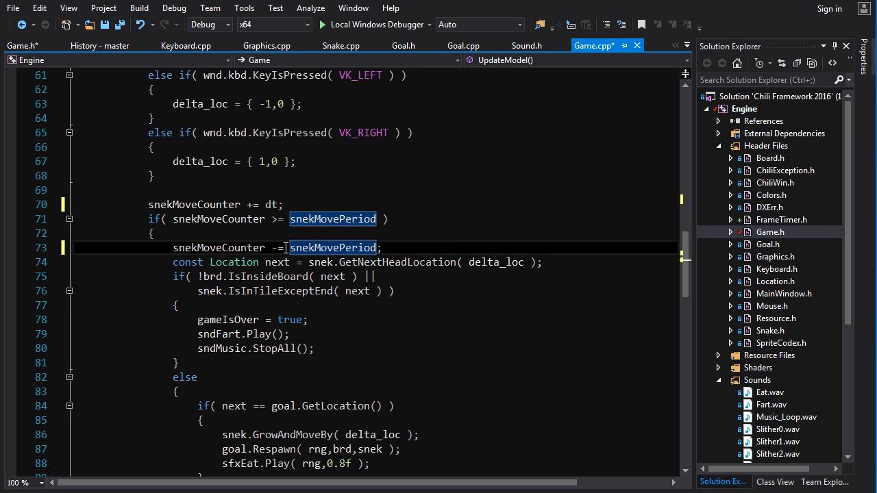
pyautogui.moveTo(196, 204)
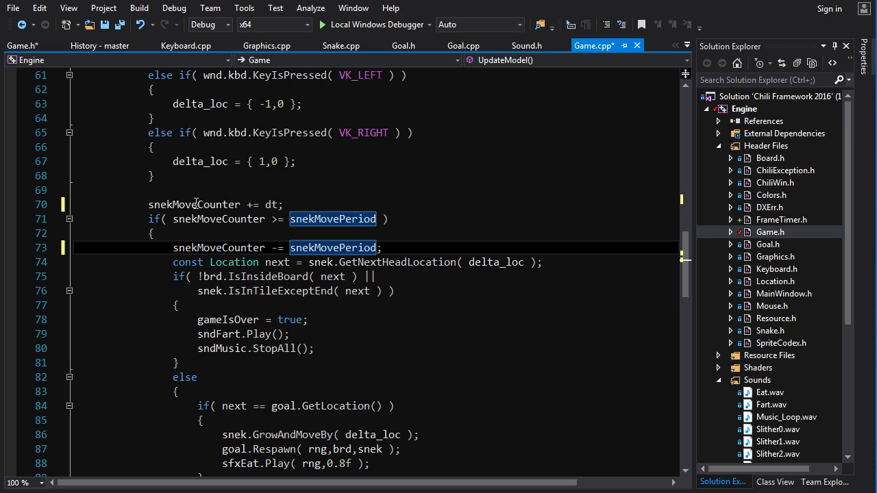
pyautogui.moveTo(219, 204)
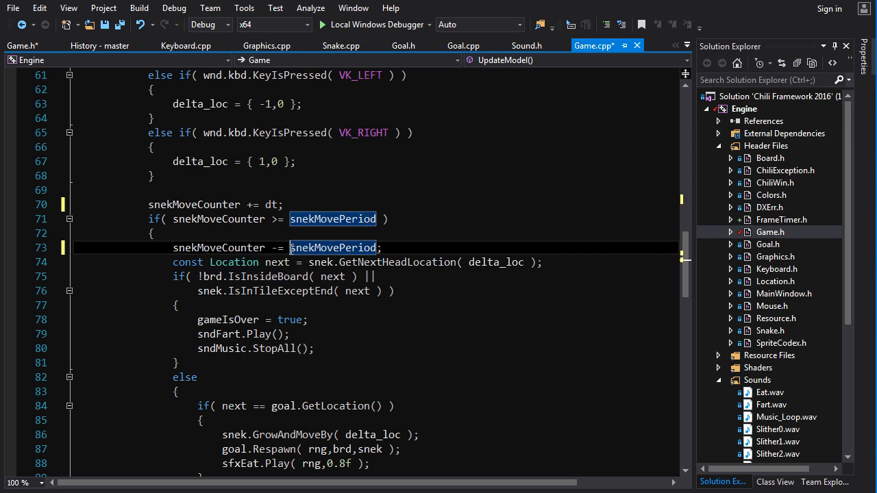
pyautogui.moveTo(226, 247)
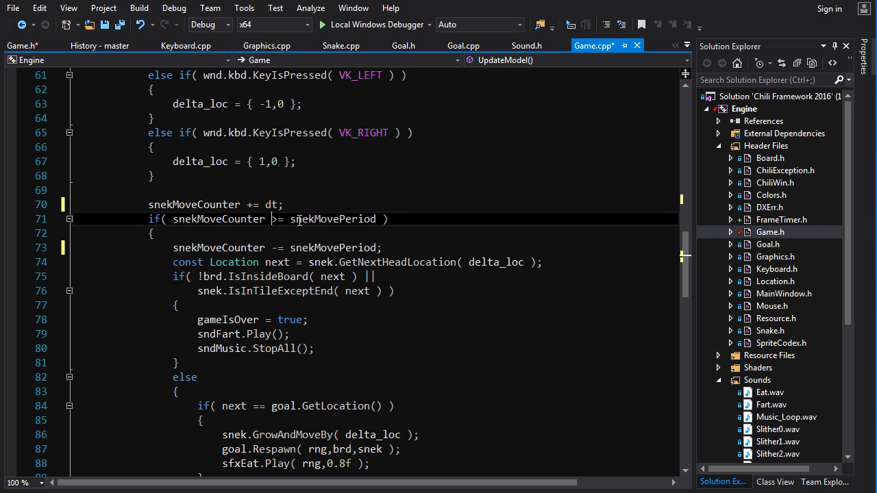
pyautogui.doubleClick(332, 218)
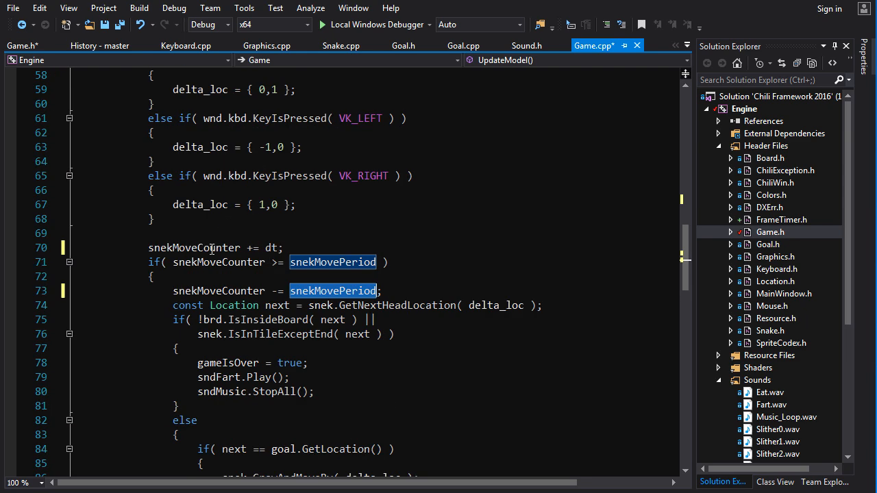
pyautogui.scroll(-3)
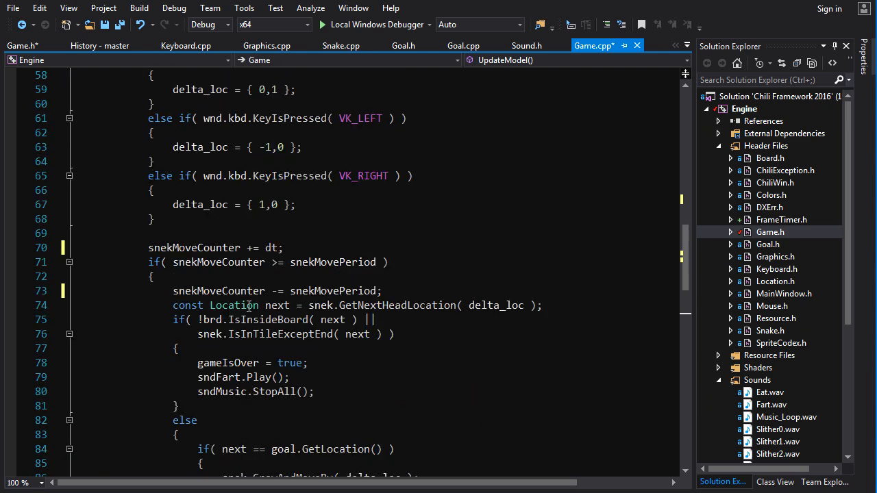
pyautogui.scroll(-3)
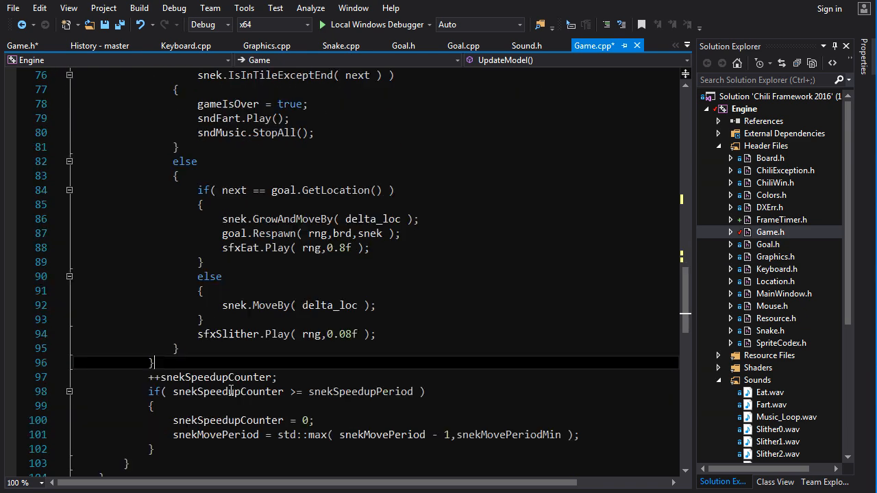
pyautogui.scroll(-3)
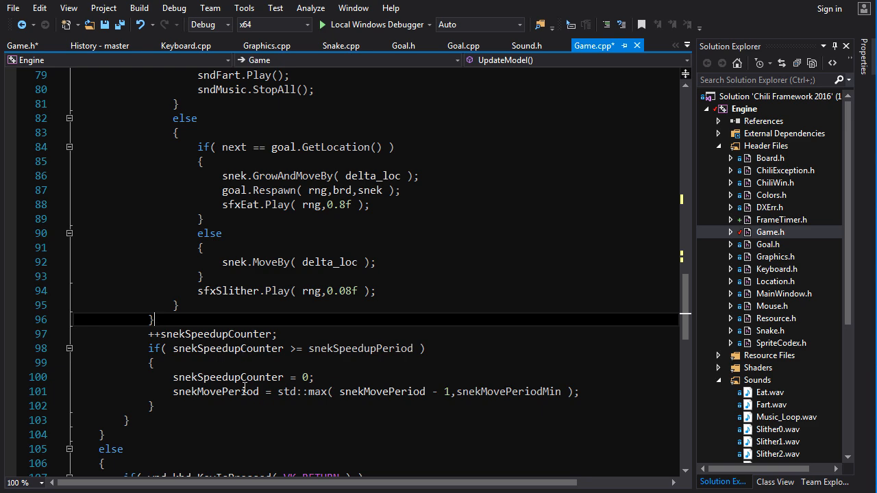
pyautogui.doubleClick(357, 348)
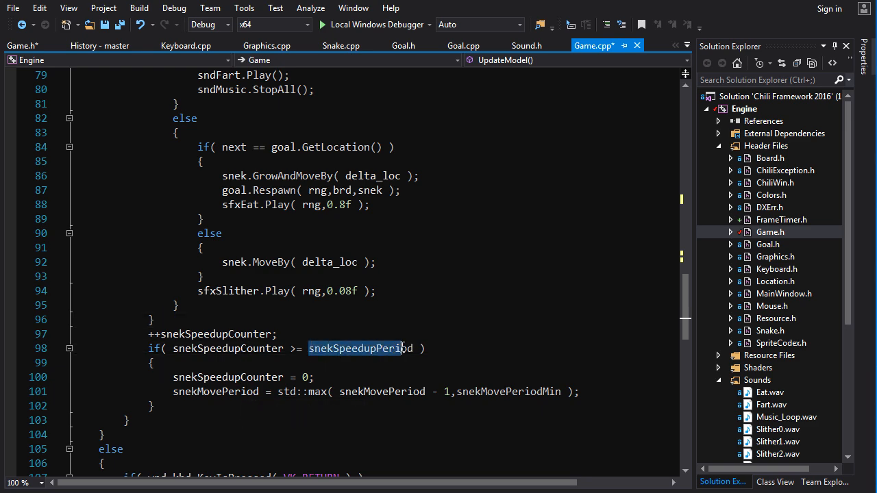
pyautogui.doubleClick(359, 348)
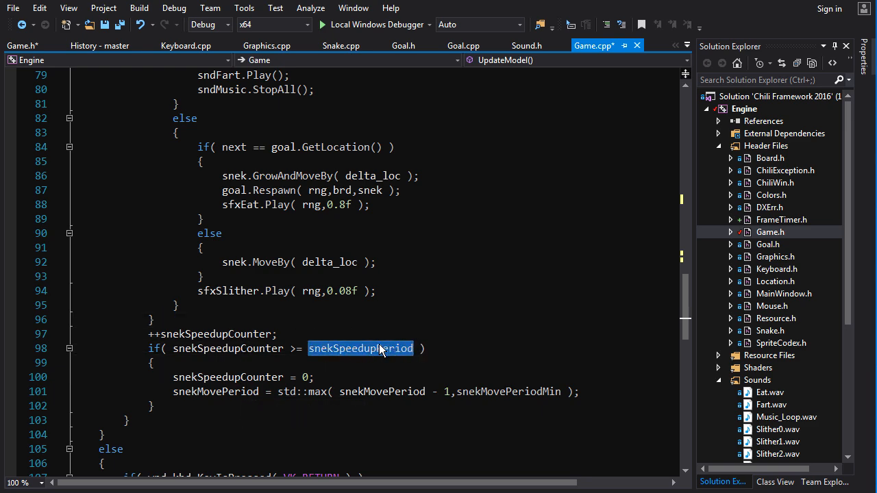
pyautogui.rightClick(380, 349)
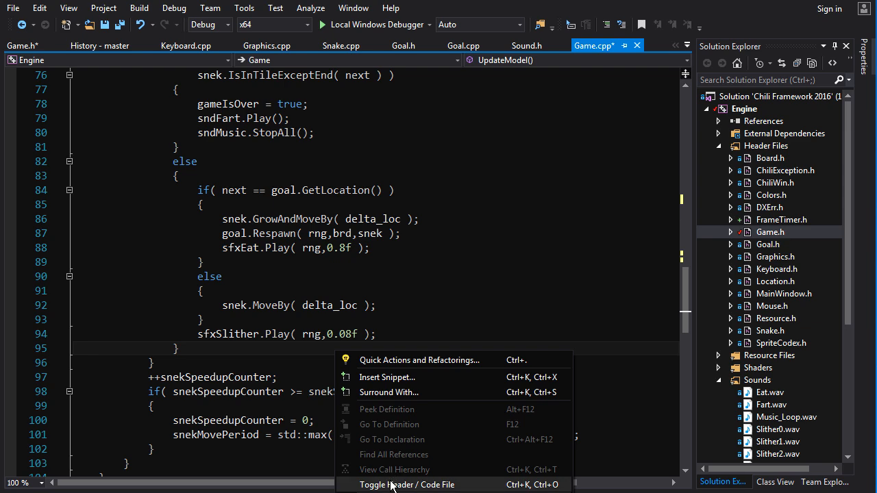
pyautogui.click(406, 484)
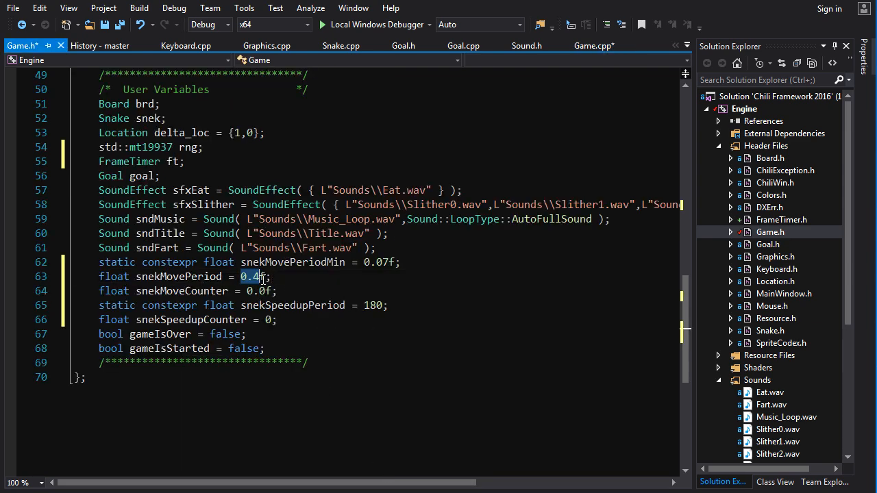
pyautogui.rightClick(257, 276)
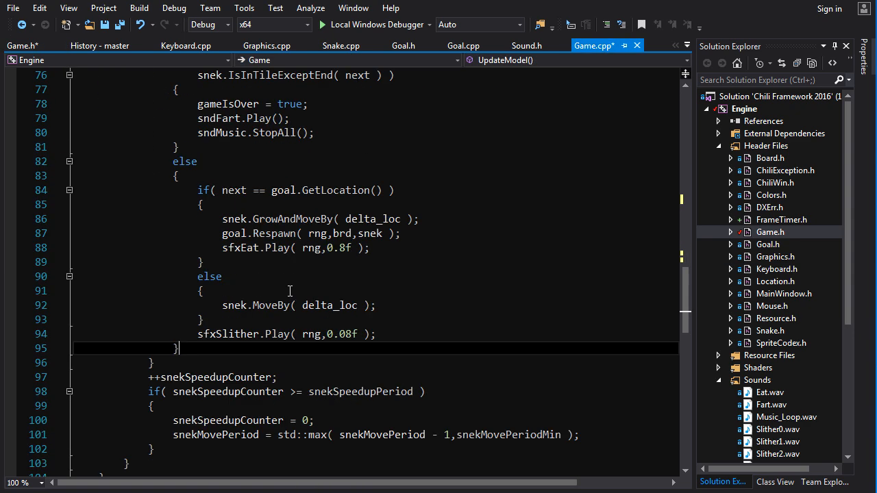
# Replace the speedup counter block with snekMovePeriod -= dt * 0.01f; then view Game.h.
pyautogui.scroll(-3)
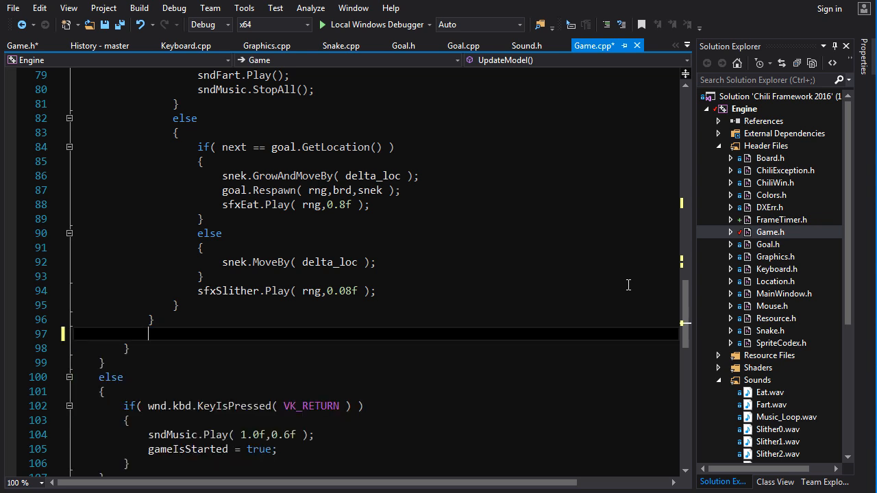
pyautogui.write('snek')
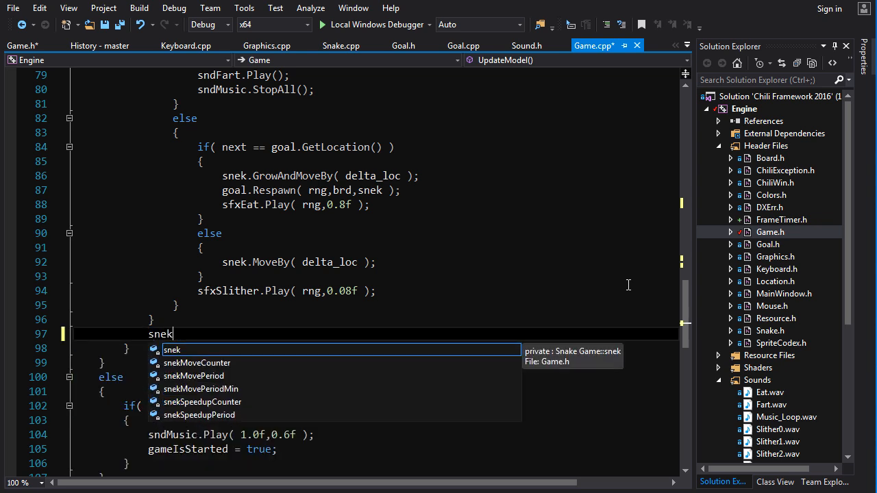
pyautogui.write('MovePeriod')
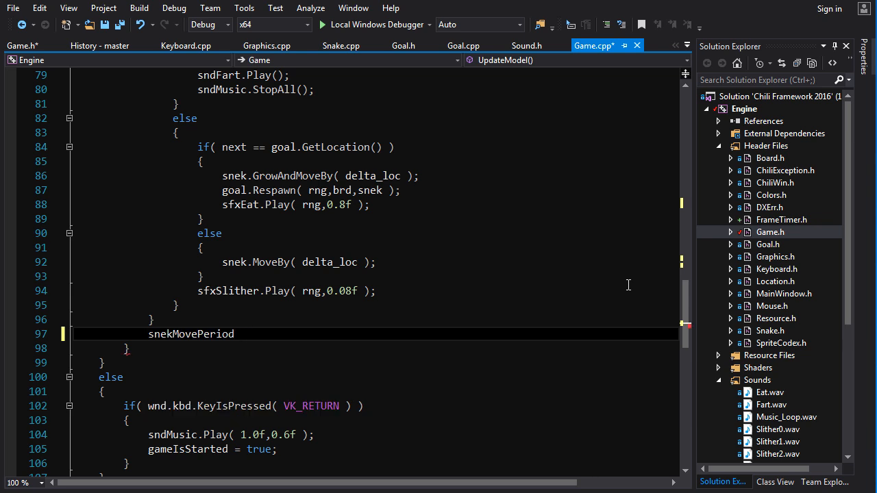
pyautogui.write('-=')
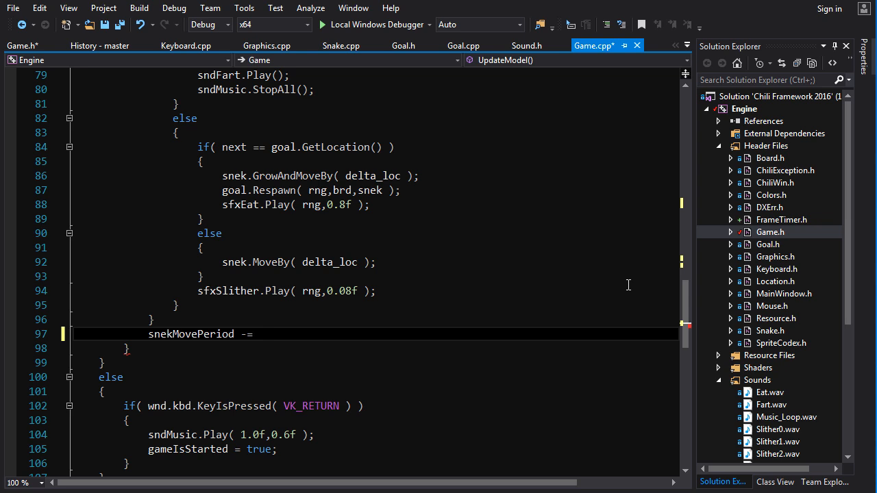
pyautogui.write('dt *')
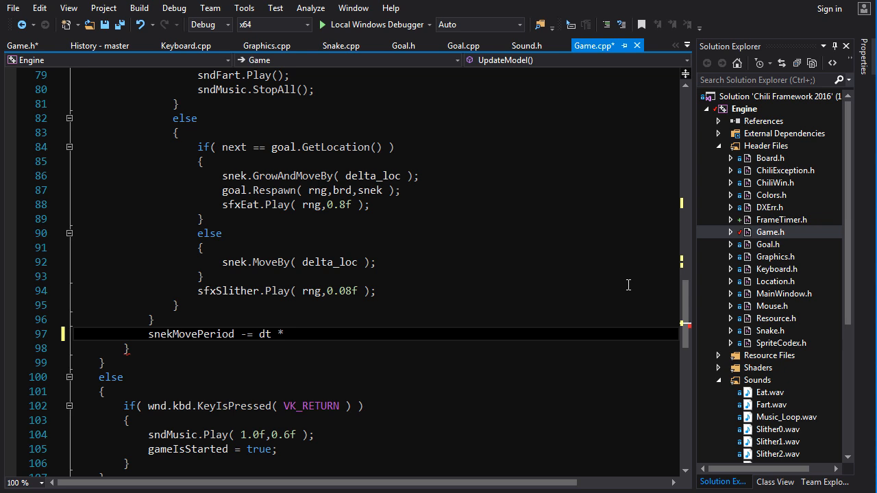
pyautogui.write('0.001f;')
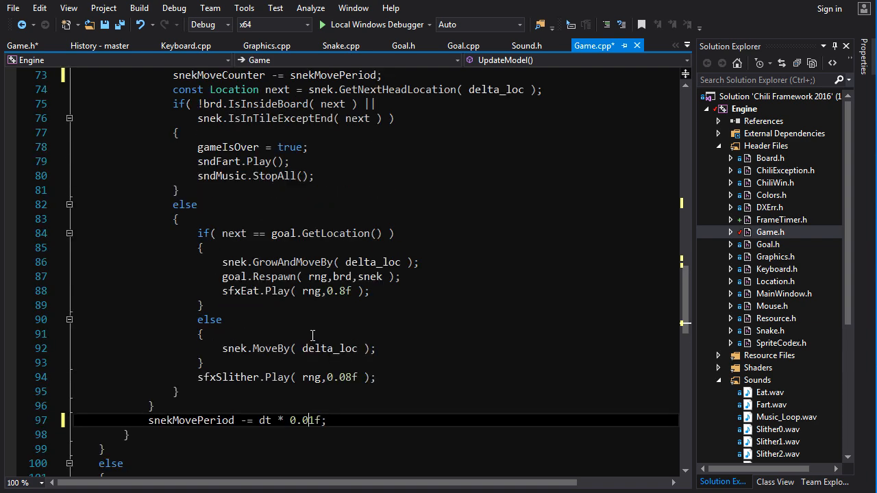
pyautogui.scroll(-3)
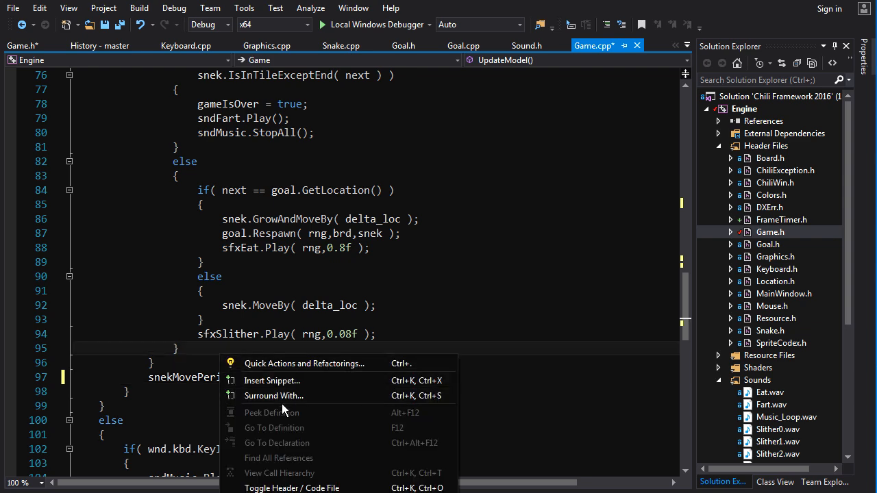
pyautogui.click(22, 45)
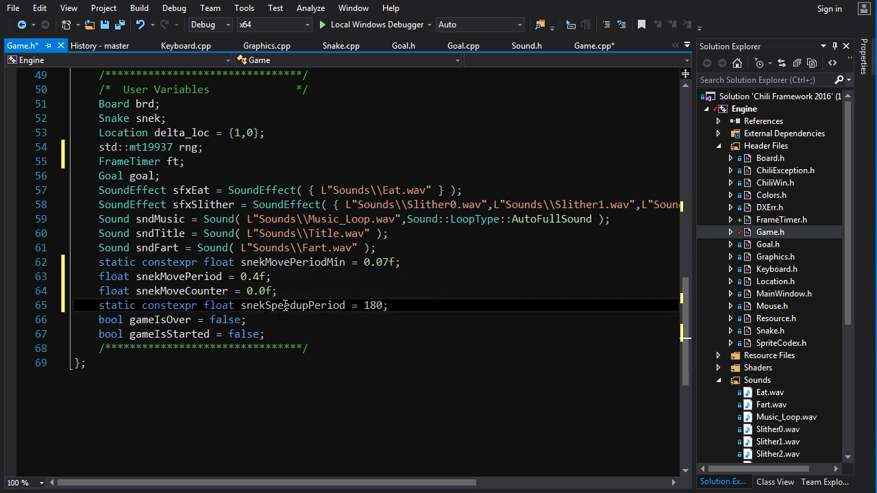
# Turn snekSpeedupPeriod (180) into snekSpeedupFactor = 0.005f in Game.h.
pyautogui.doubleClick(292, 305)
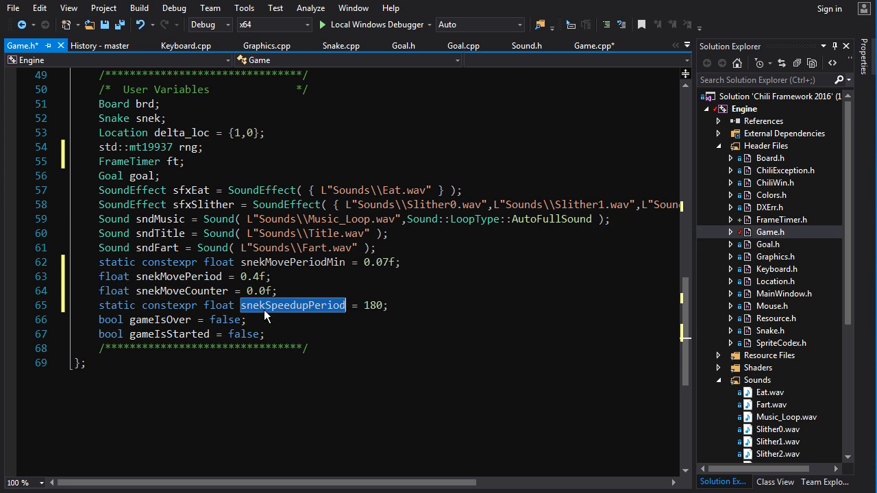
pyautogui.moveTo(308, 305)
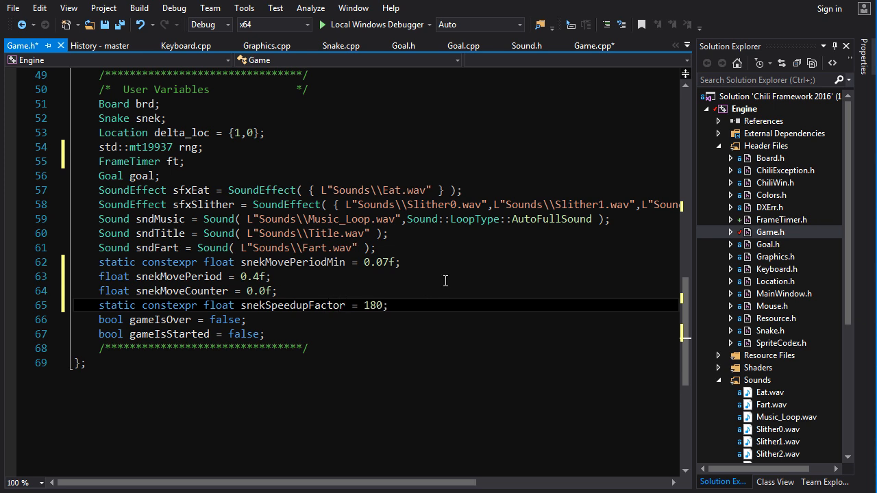
pyautogui.doubleClick(373, 305)
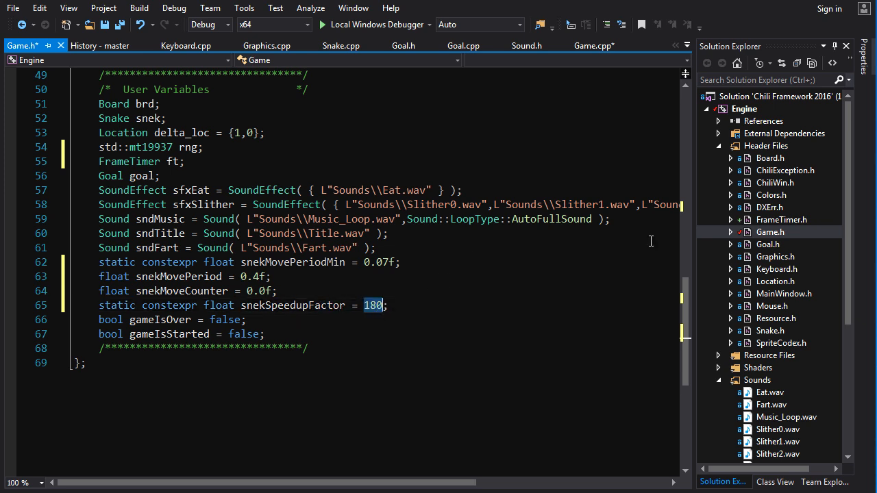
pyautogui.write('0.01')
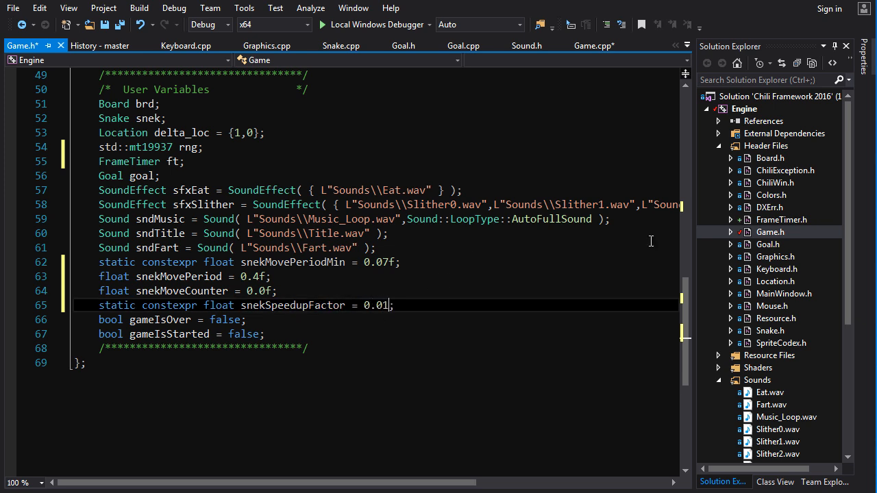
pyautogui.write('f')
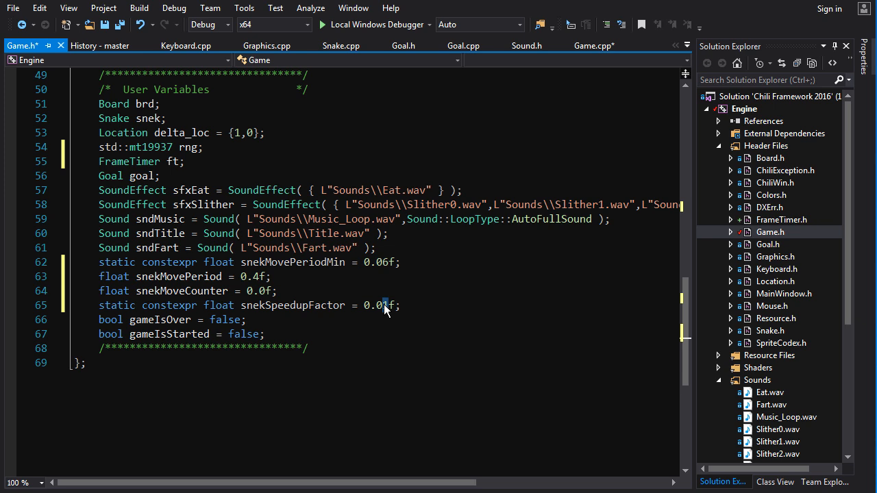
pyautogui.write('05')
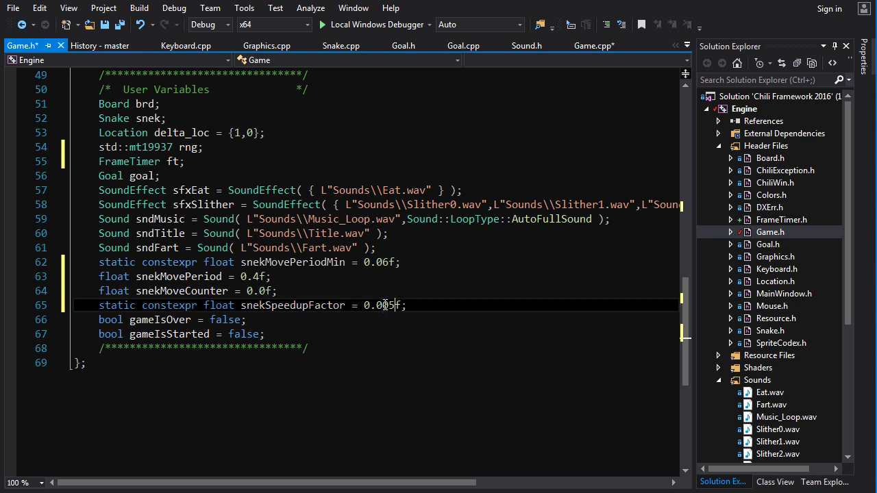
pyautogui.rightClick(314, 305)
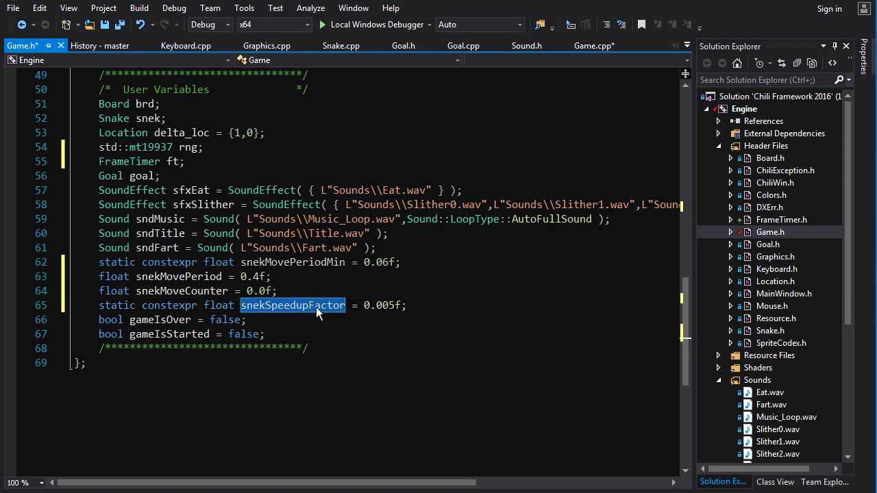
pyautogui.click(593, 46)
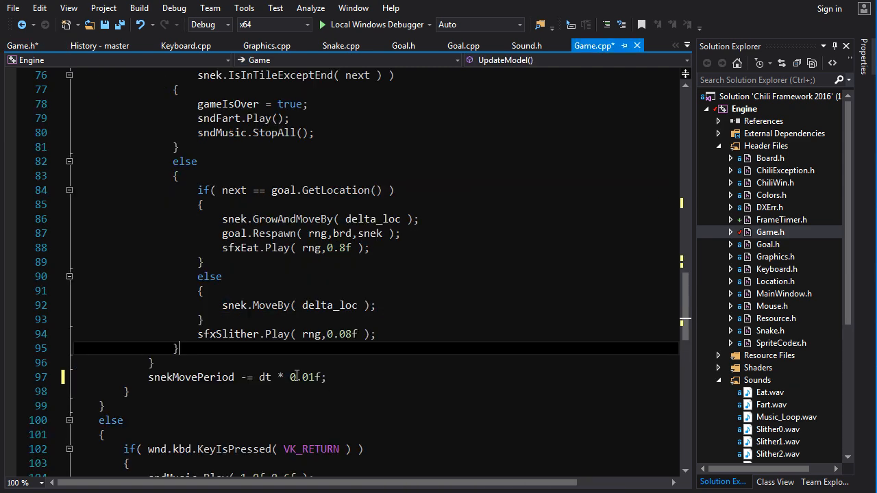
pyautogui.moveTo(191, 377)
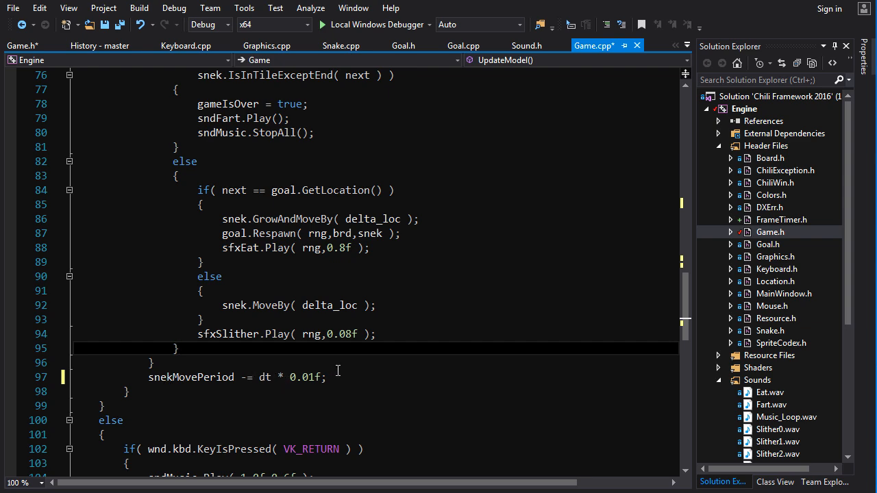
# Rewrite the update as snekMovePeriod = std::max(snekMovePeriod - dt * rate, snekMovePeriodMin).
pyautogui.scroll(-3)
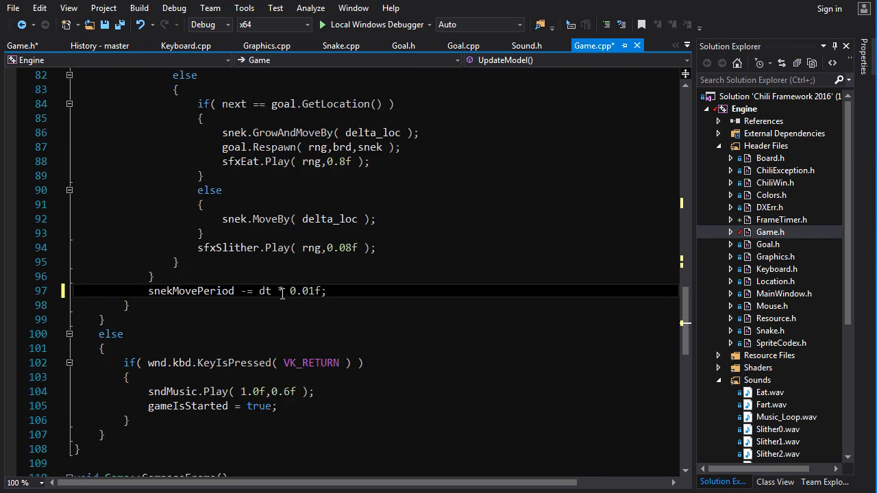
pyautogui.doubleClick(263, 290)
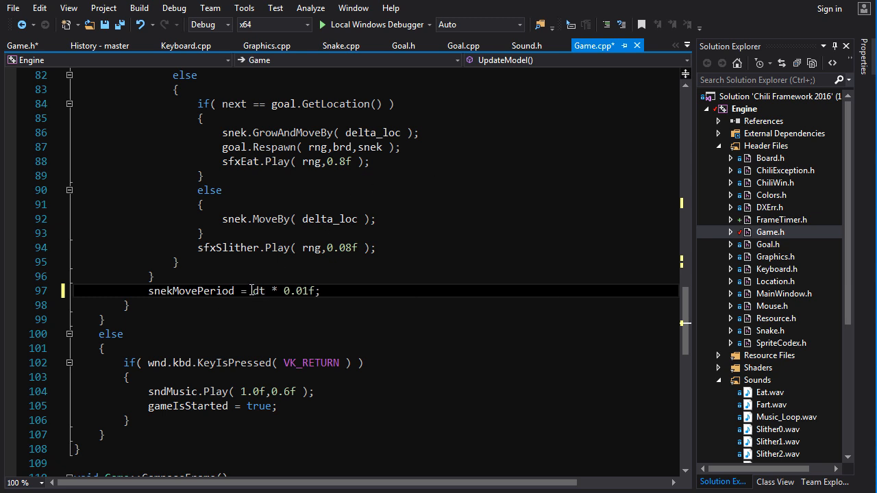
pyautogui.write('m')
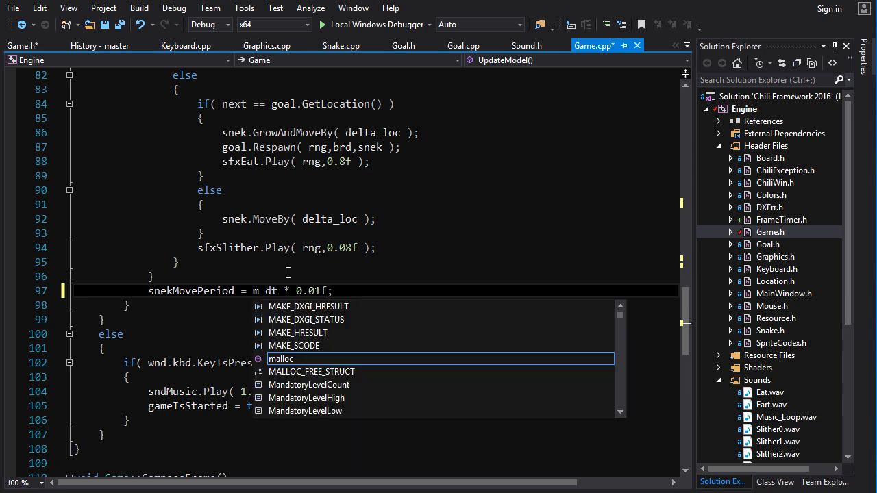
pyautogui.write('ax(')
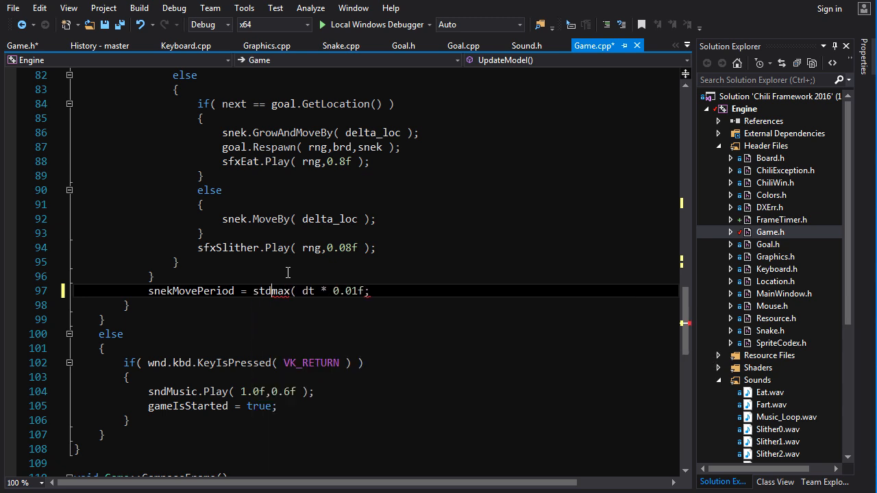
pyautogui.write('::')
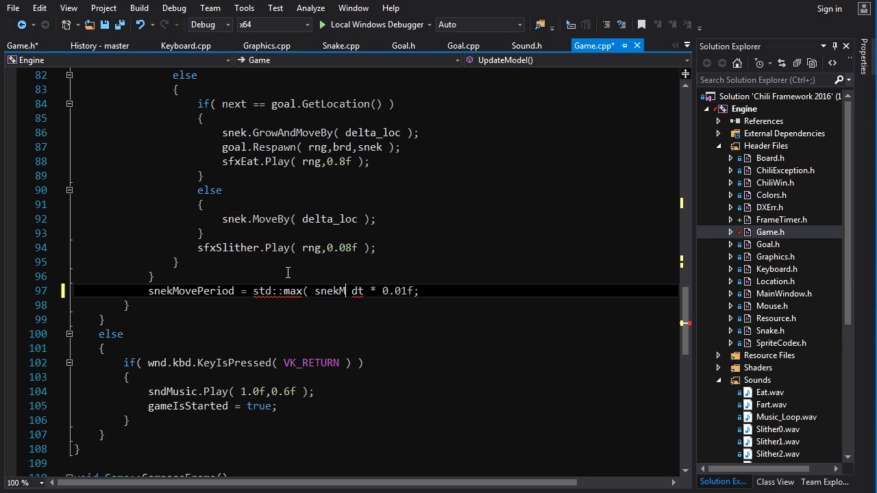
pyautogui.write('ovePeriod -')
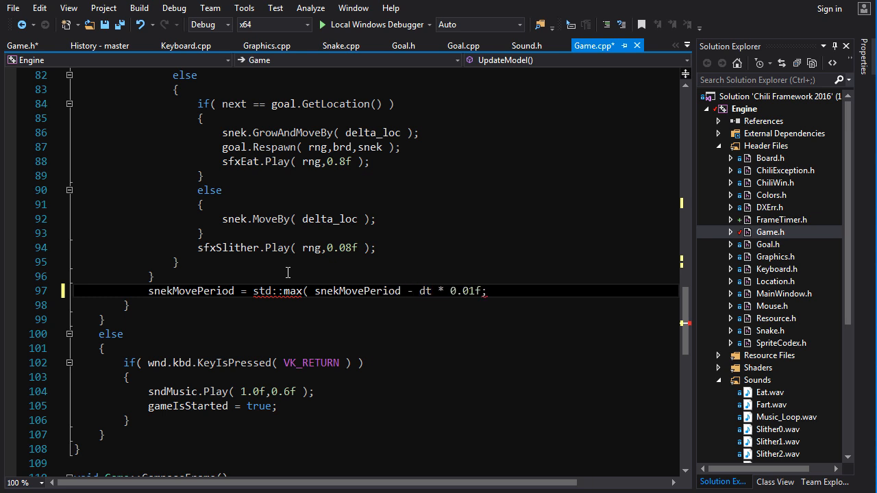
pyautogui.write(',min')
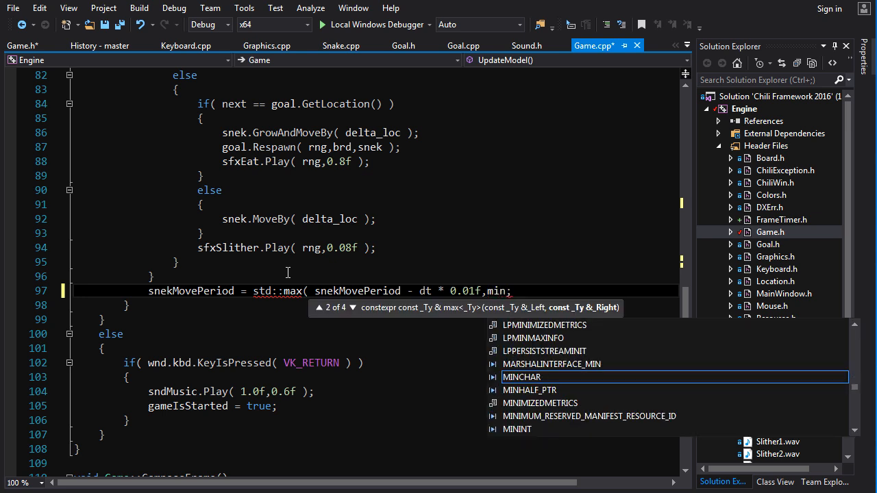
pyautogui.press('Backspace')
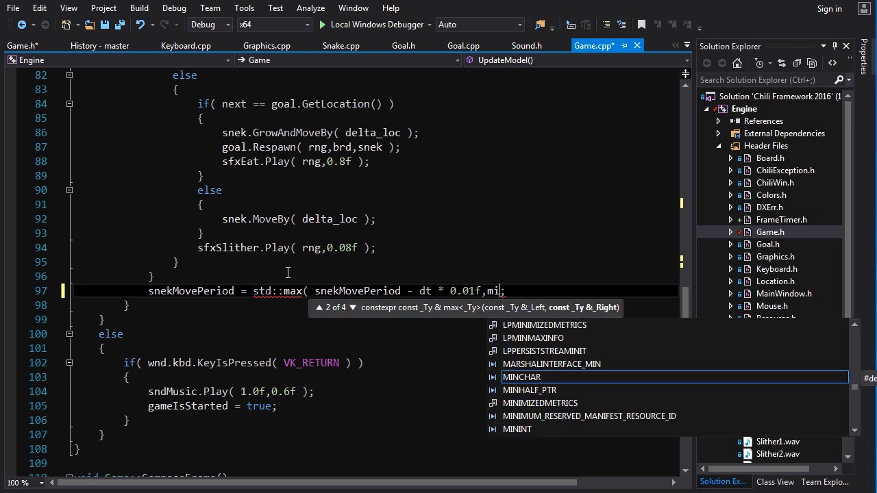
pyautogui.write('snekM')
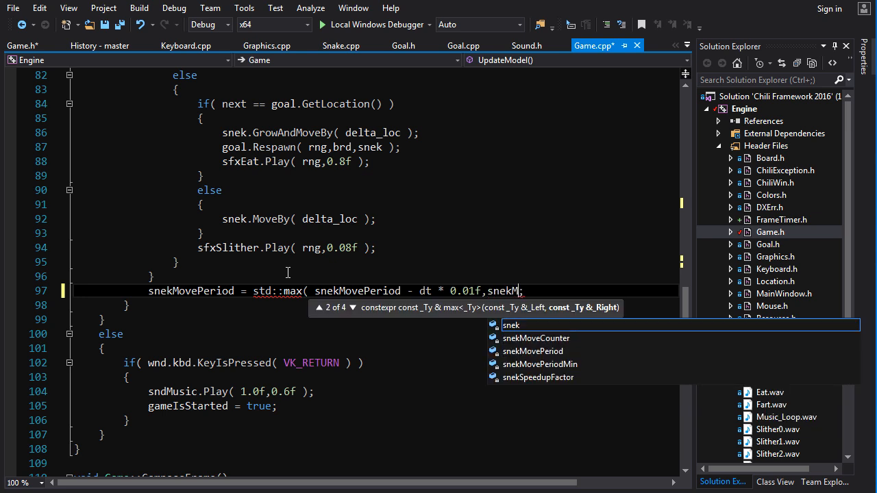
pyautogui.press('BackSpace')
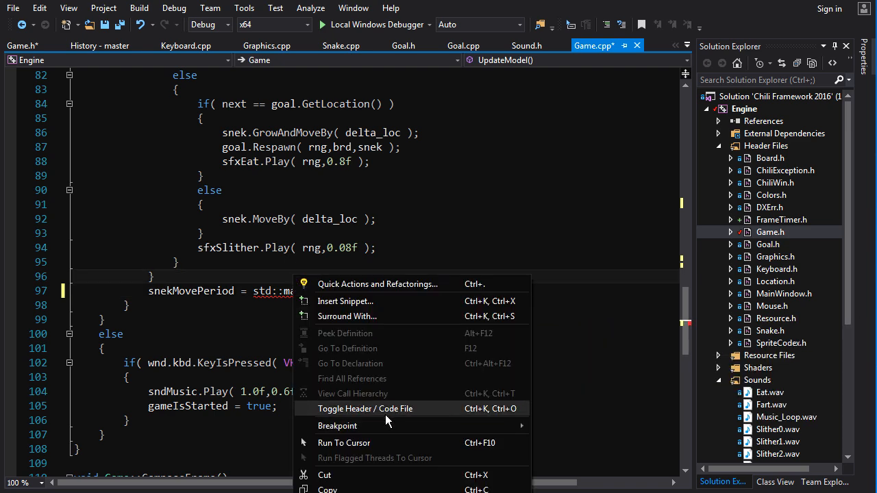
pyautogui.click(365, 408)
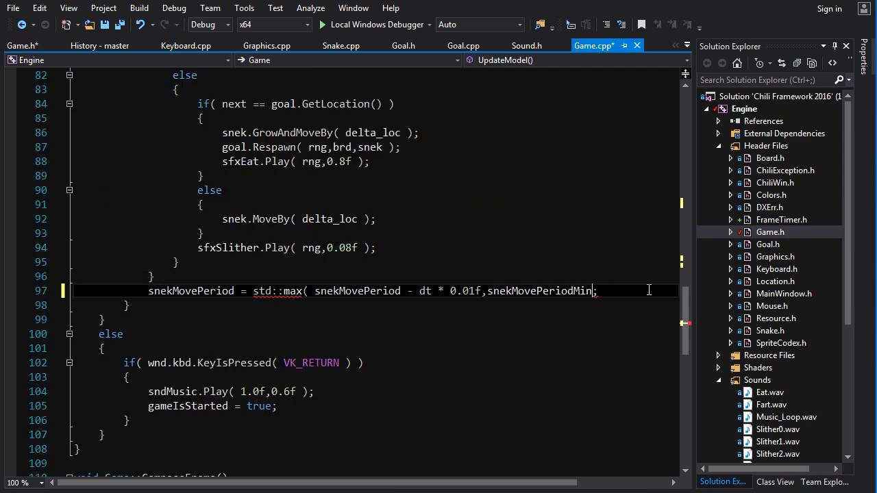
# Replace the hard-coded 0.01f rate with snekSpeedupFactor.
pyautogui.doubleClick(539, 291)
pyautogui.write(' )')
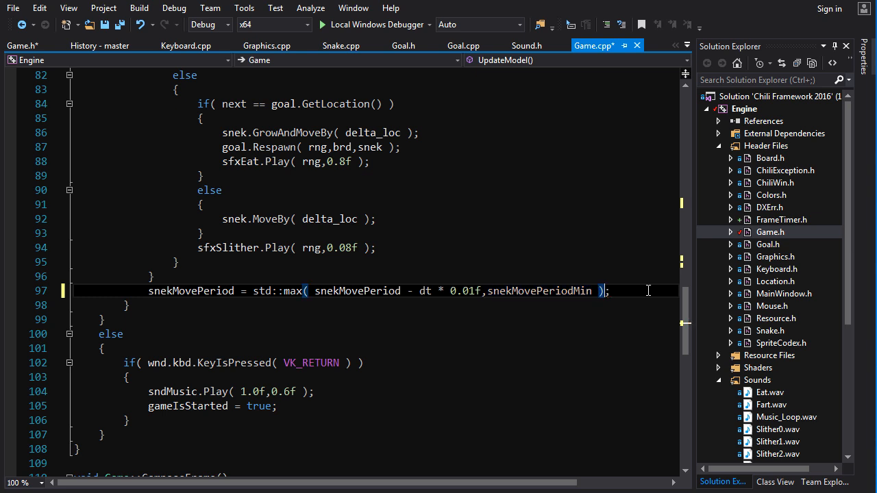
pyautogui.moveTo(218, 290)
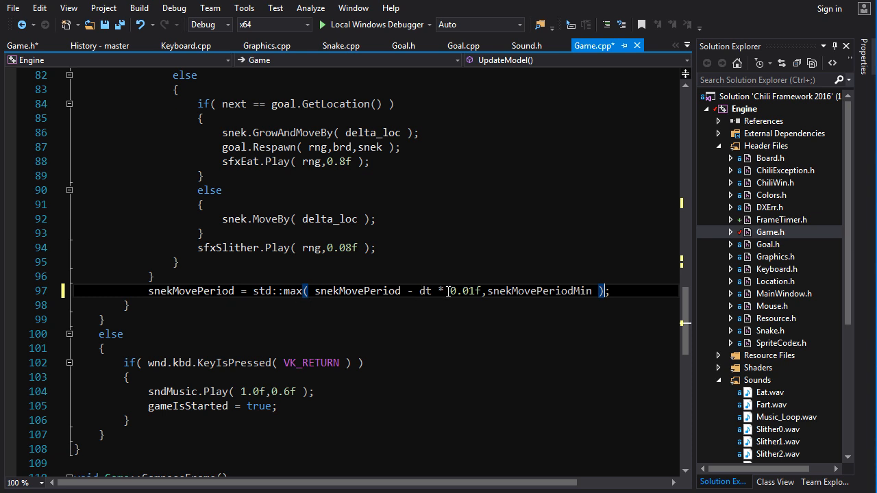
pyautogui.doubleClick(465, 290)
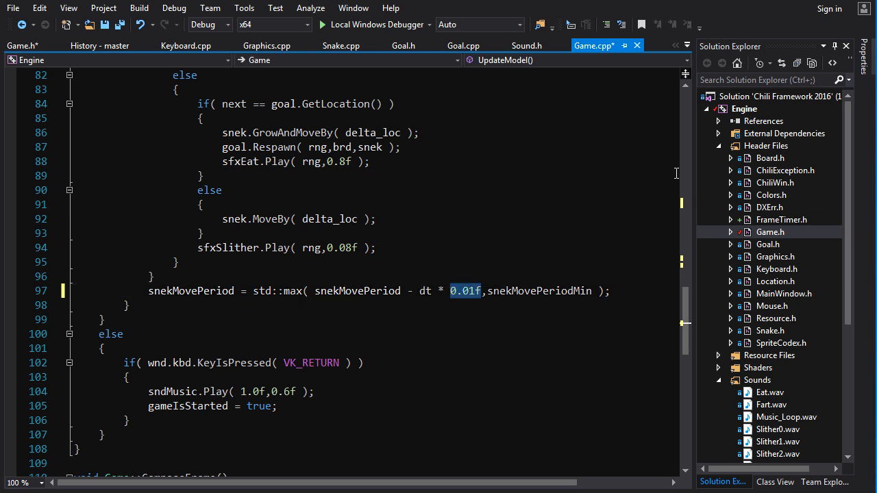
pyautogui.write('snekSpeedupFactor')
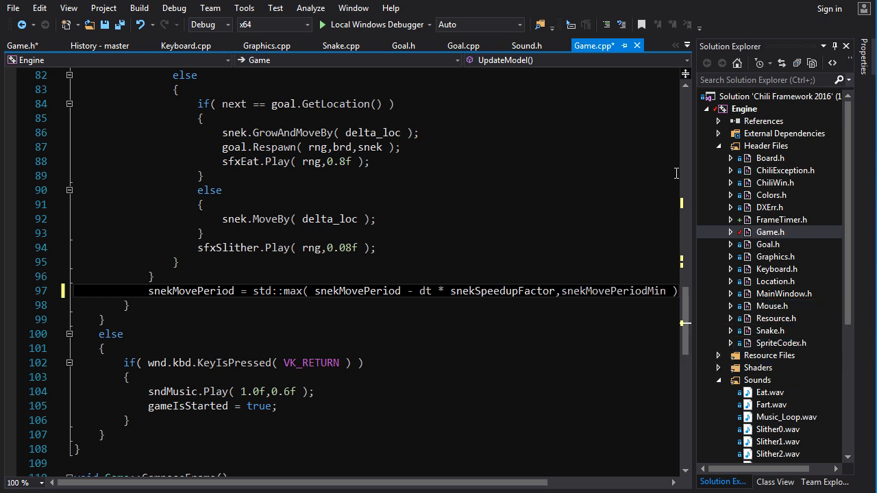
pyautogui.doubleClick(502, 290)
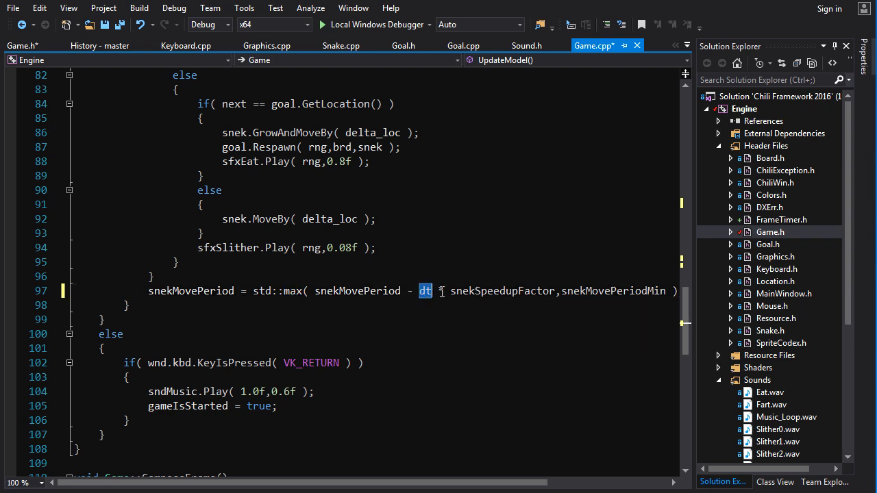
pyautogui.moveTo(437, 263)
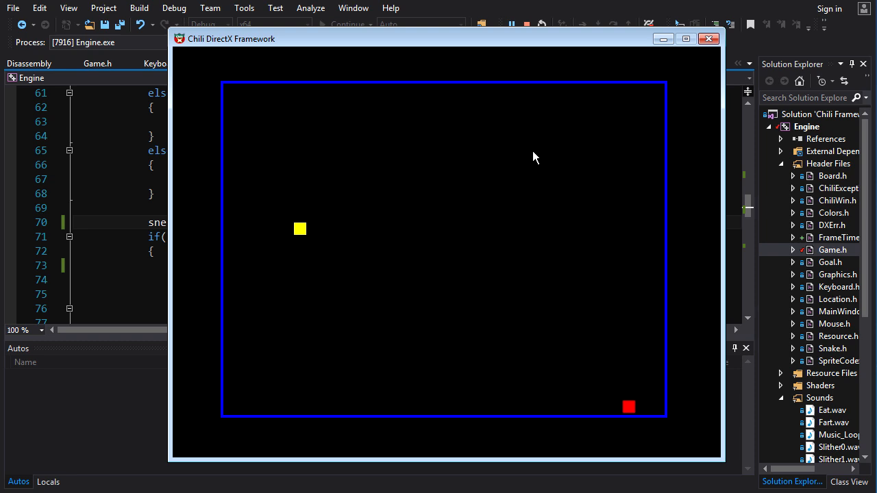
# Start playing the running snek game to test the gradual speedup.
pyautogui.press('Down')
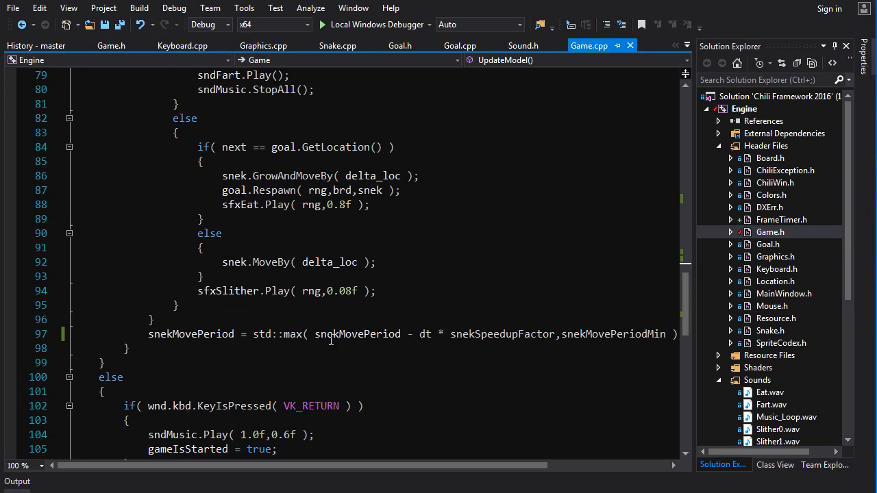
pyautogui.scroll(3)
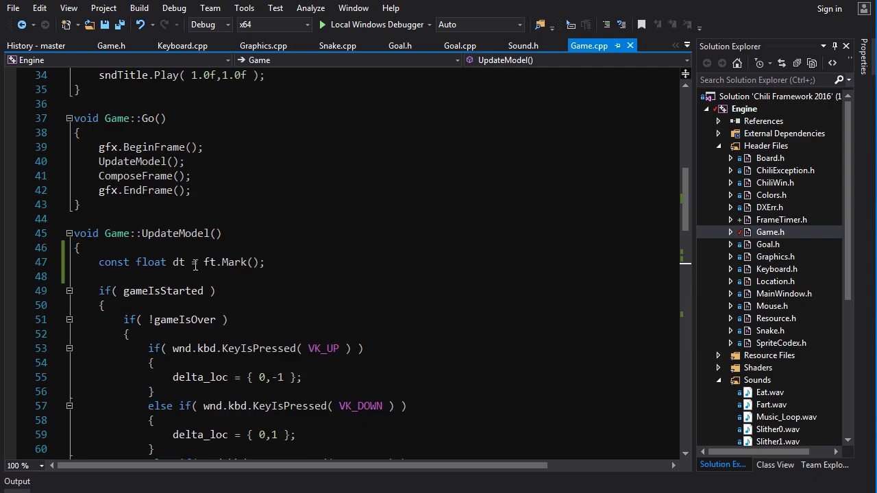
pyautogui.scroll(-3)
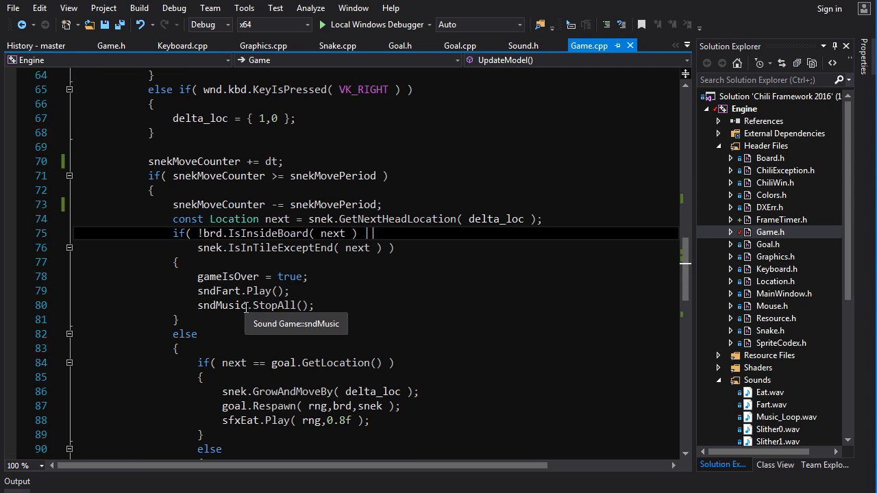
pyautogui.scroll(-3)
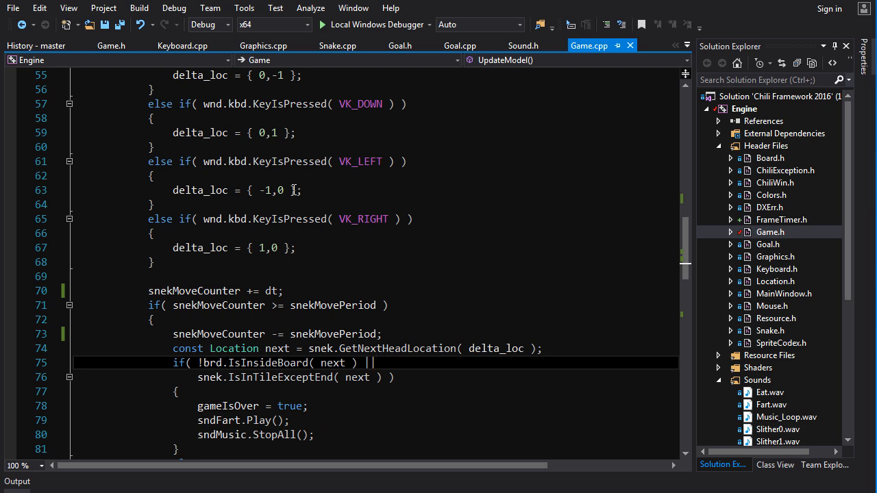
pyautogui.moveTo(678, 204)
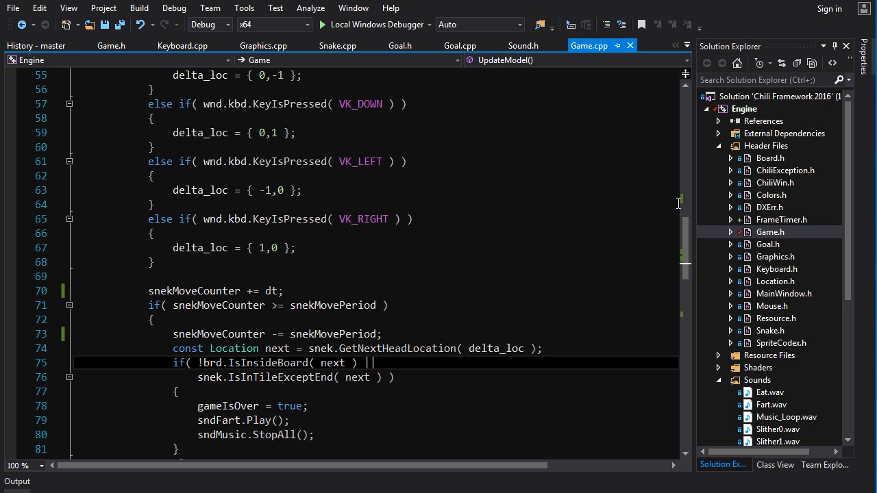
pyautogui.moveTo(527, 222)
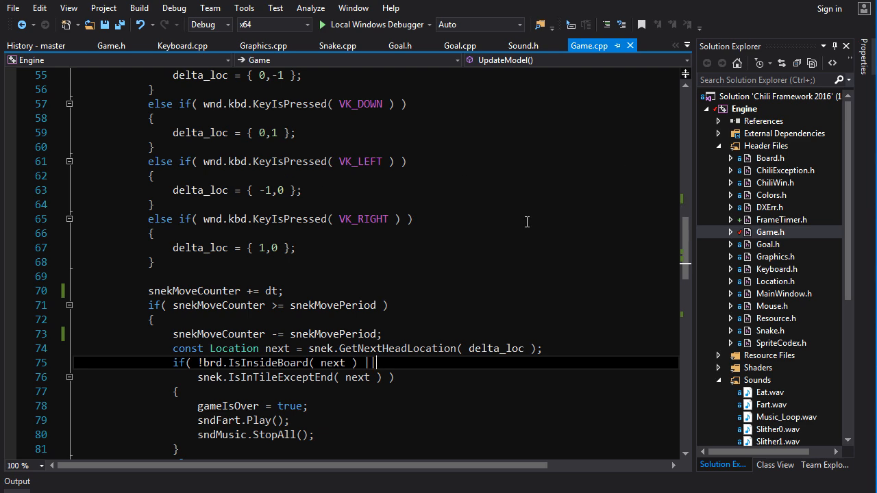